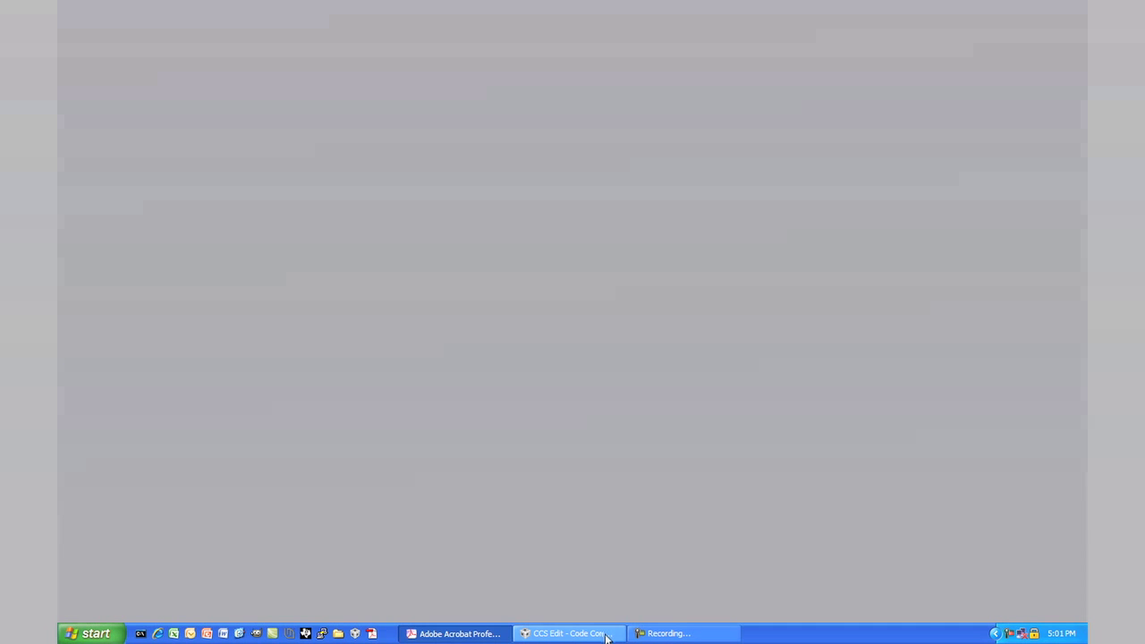
mouse_move(610, 635)
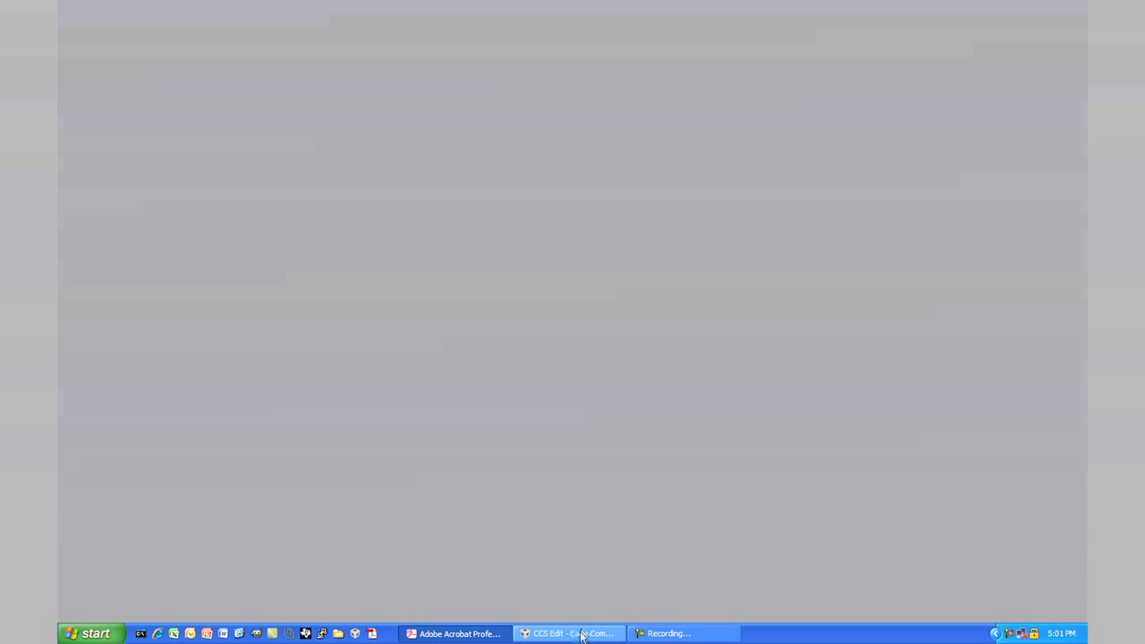
Step: Import the Lab9 folder using Project > Import Existing CCS Eclipse Project
left_click(568, 632)
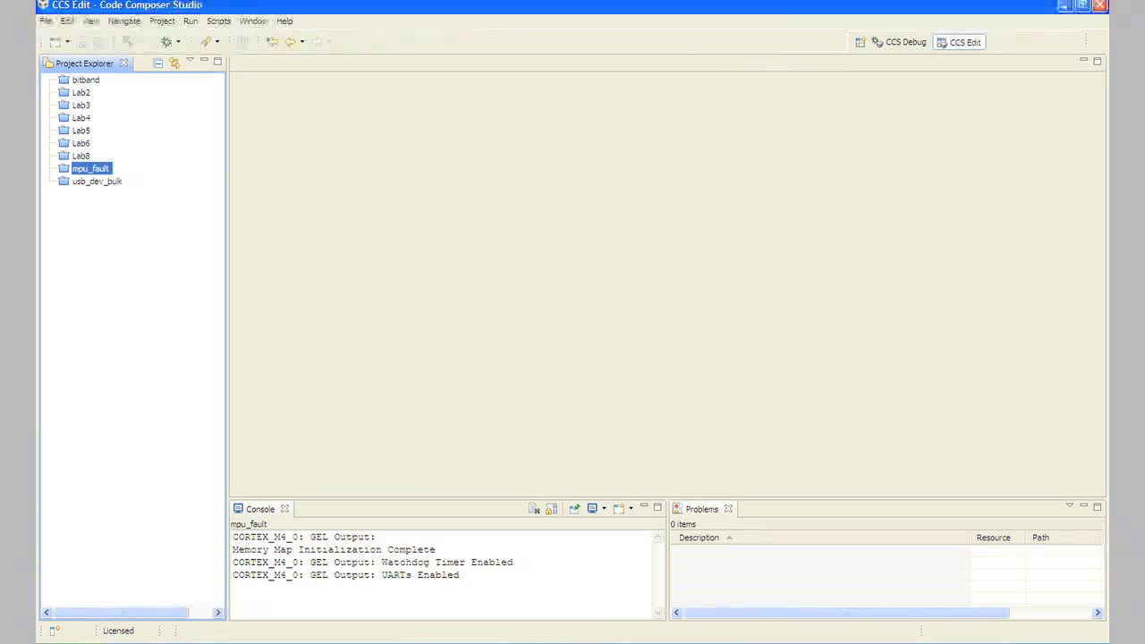
mouse_move(220, 90)
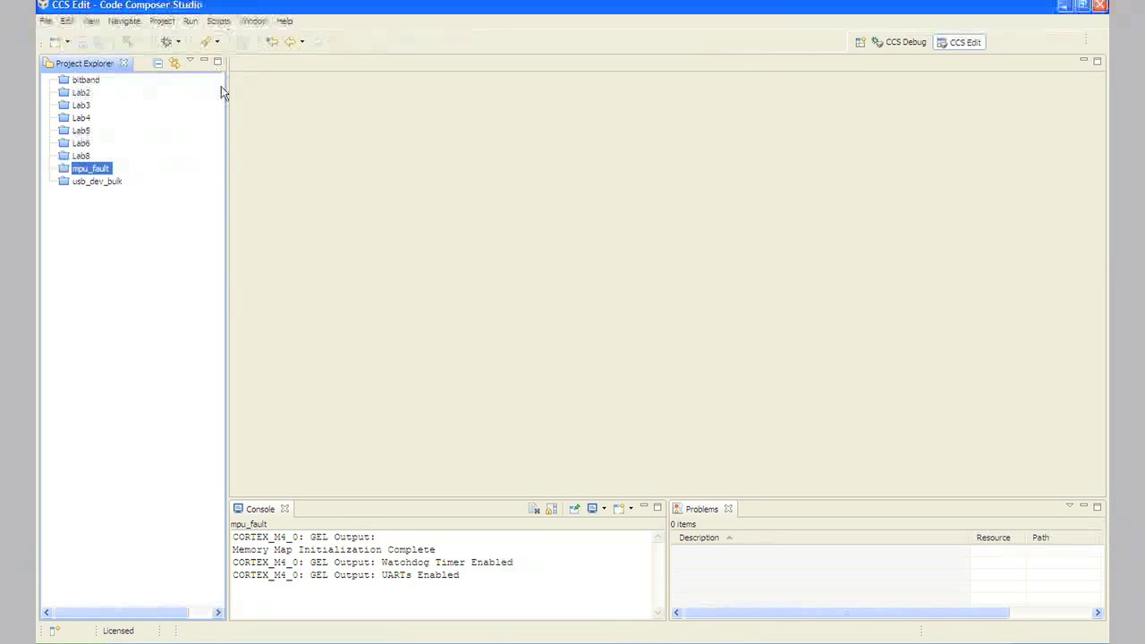
left_click(163, 21)
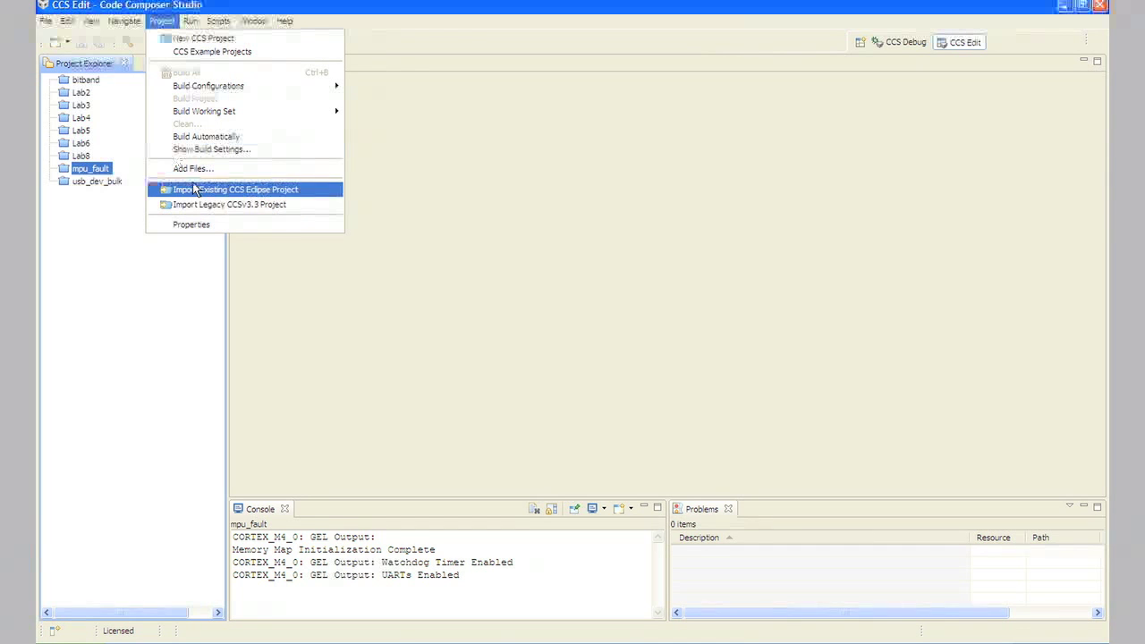
left_click(236, 188)
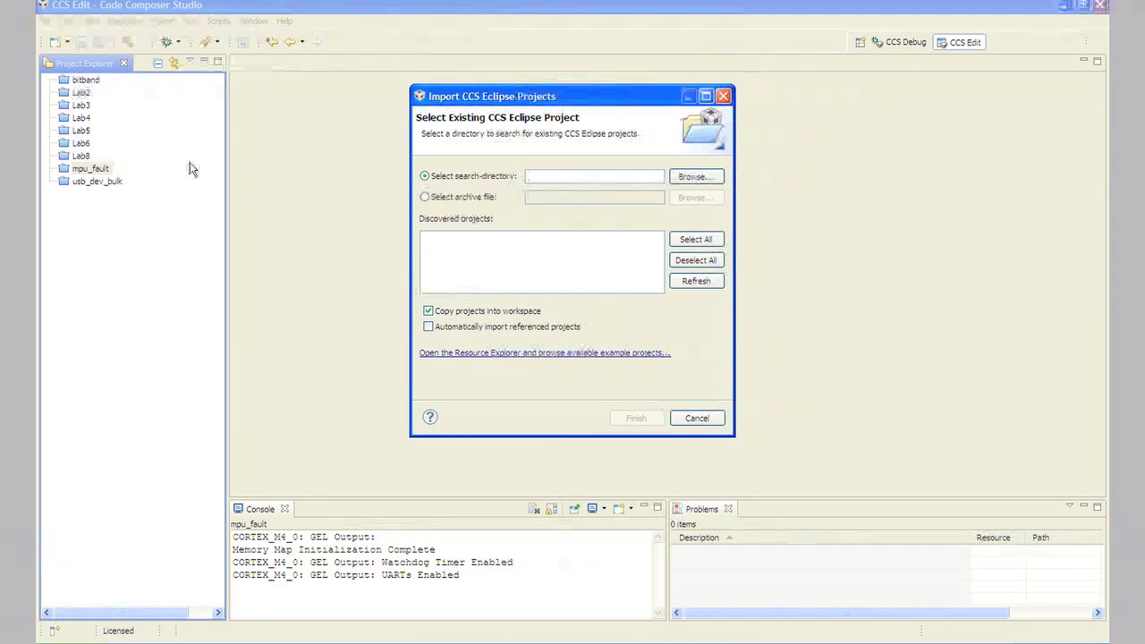
left_click(696, 176)
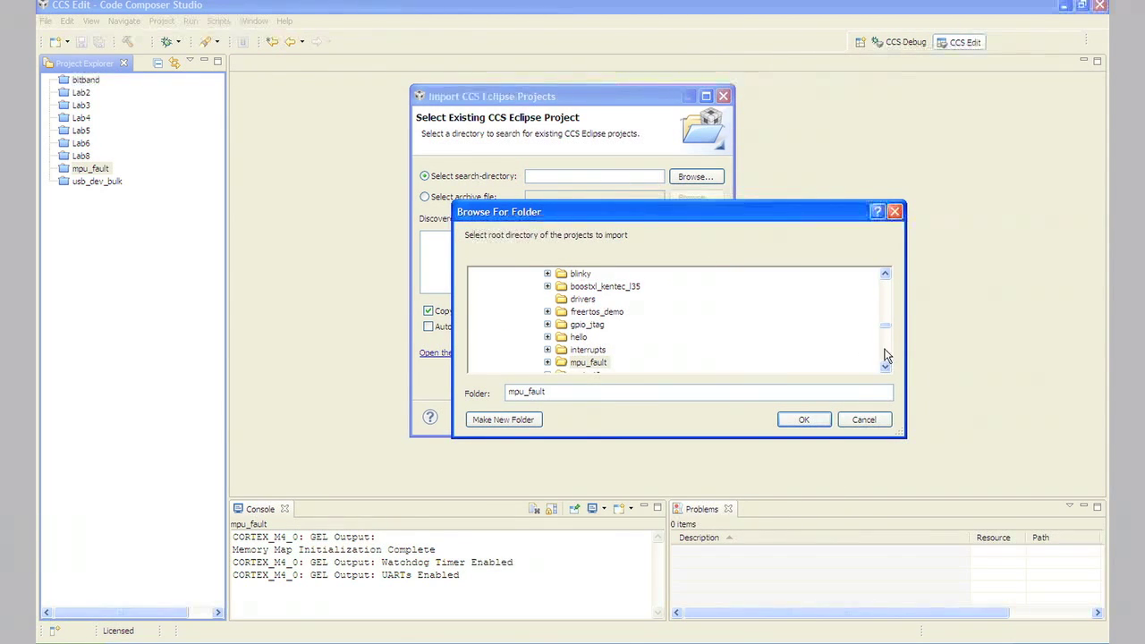
scroll("down", 3)
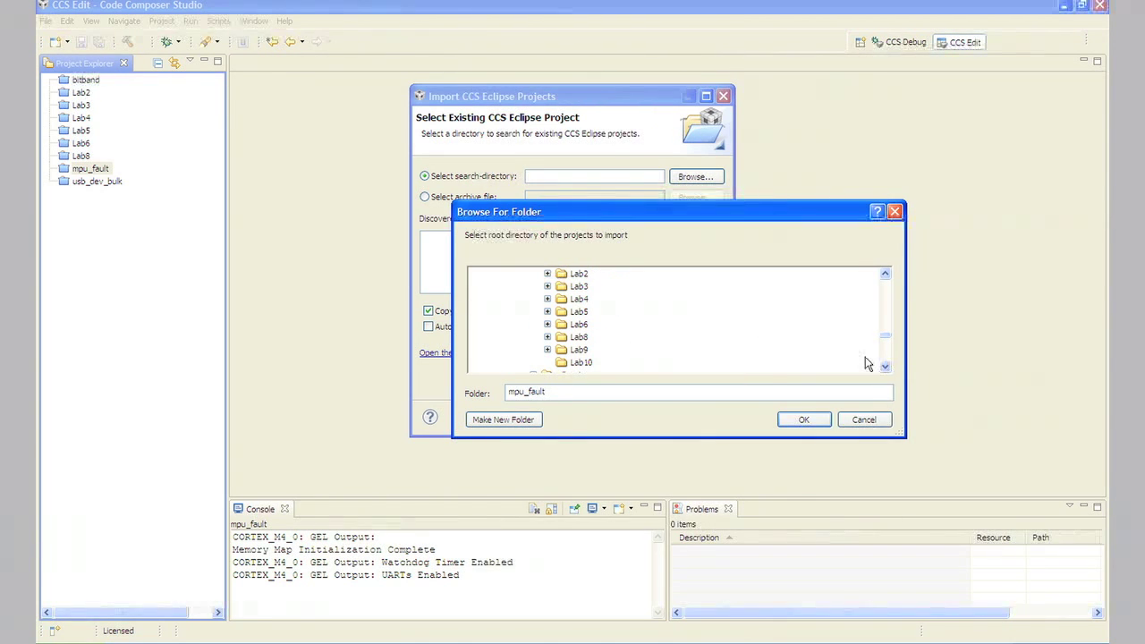
left_click(579, 336)
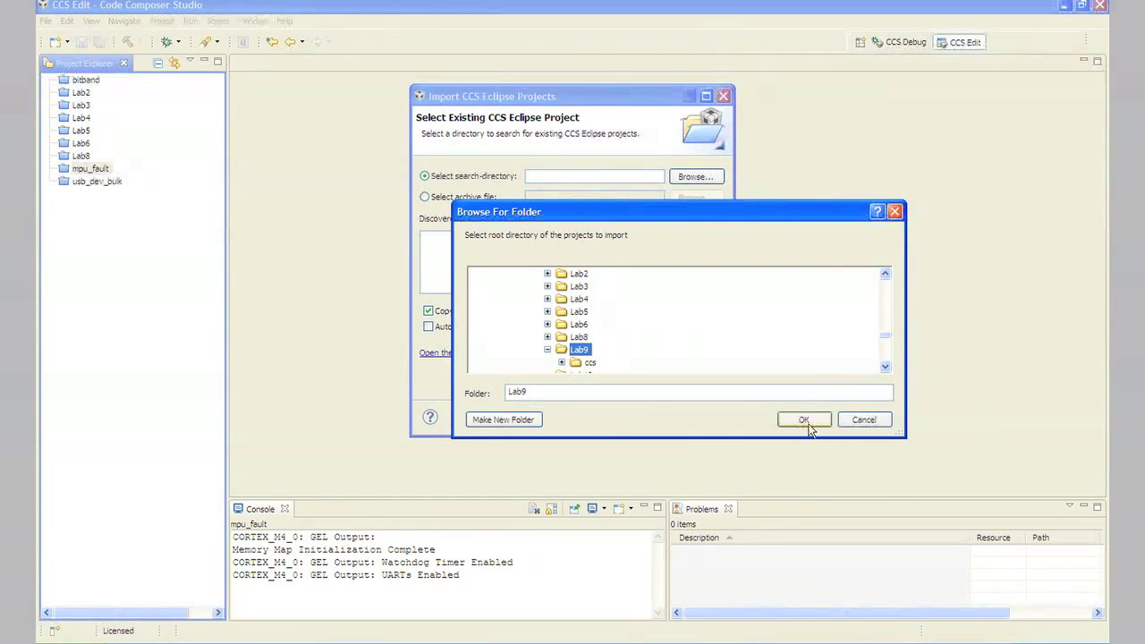
left_click(803, 419)
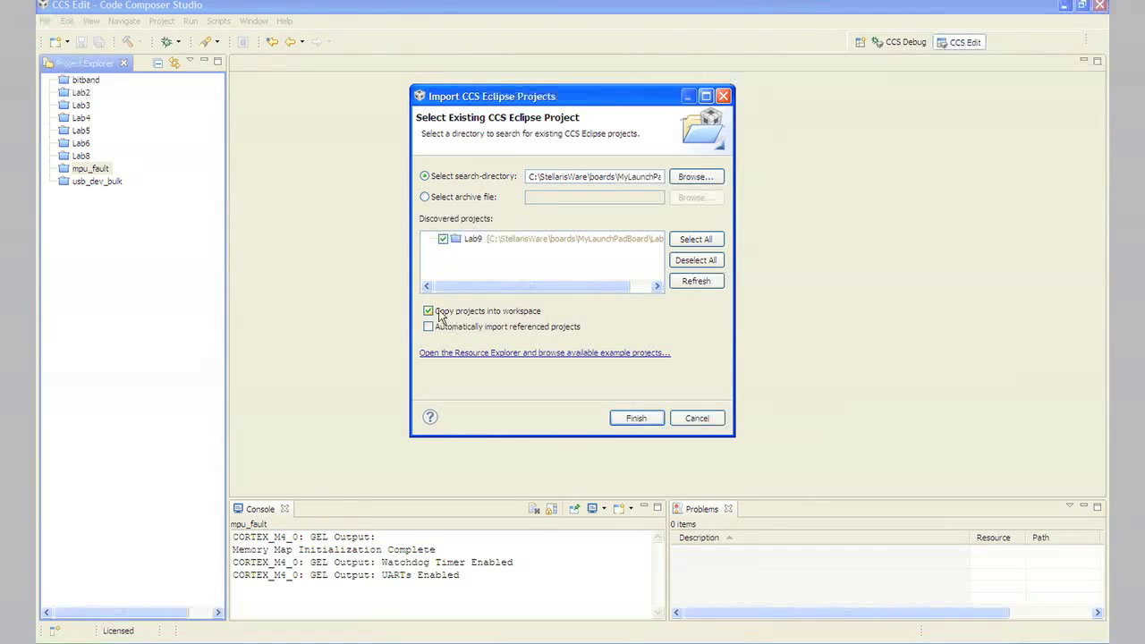
left_click(636, 418)
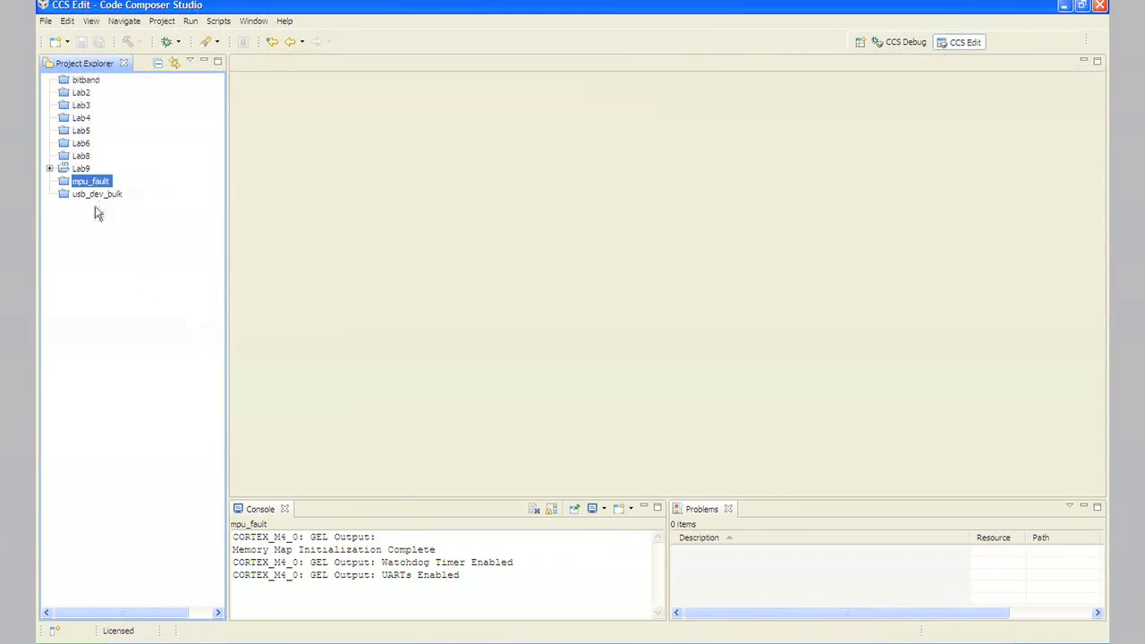
Step: Expand Lab9 in Project Explorer and make it the active Debug project
left_click(50, 168)
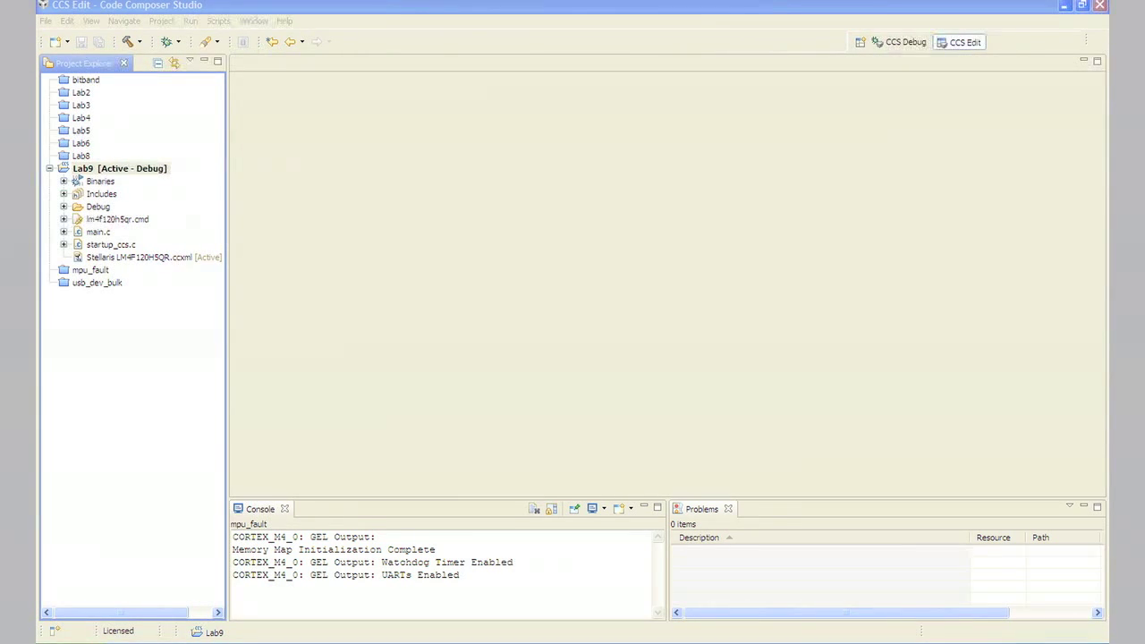
mouse_move(156, 275)
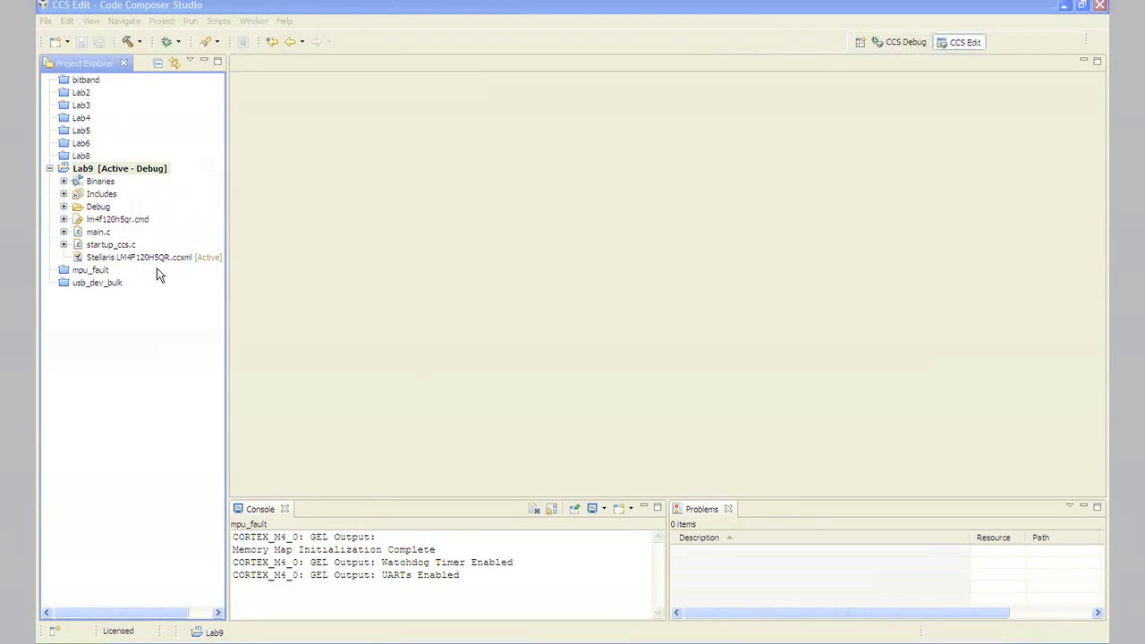
Step: Open Lab9's main.c and scroll through the code filling gSeriesData
double_click(99, 231)
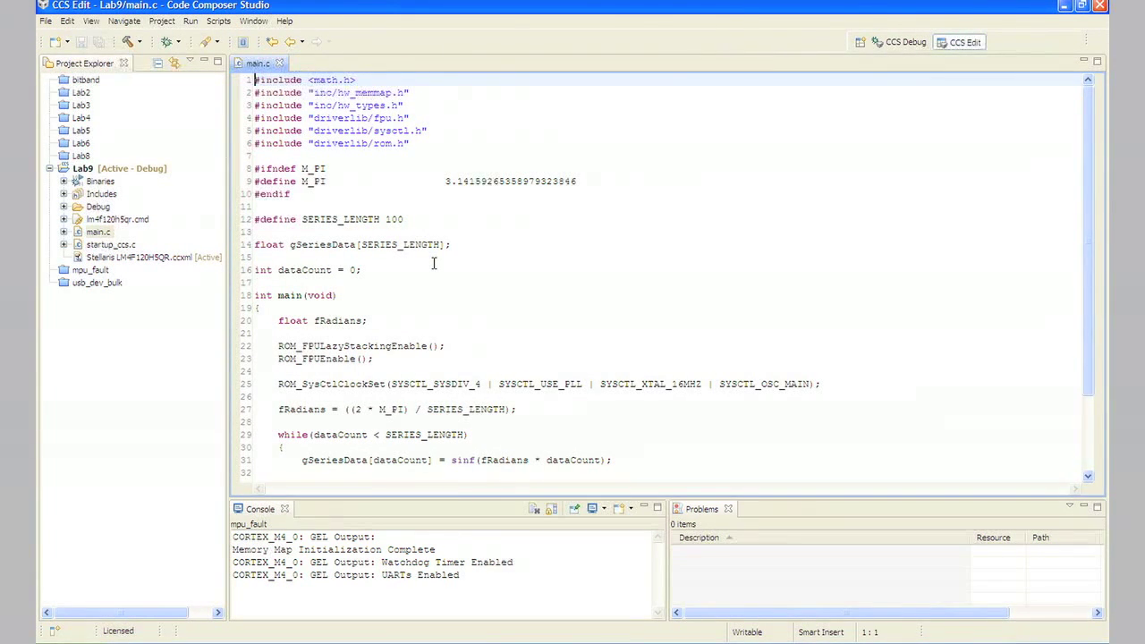
mouse_move(440, 260)
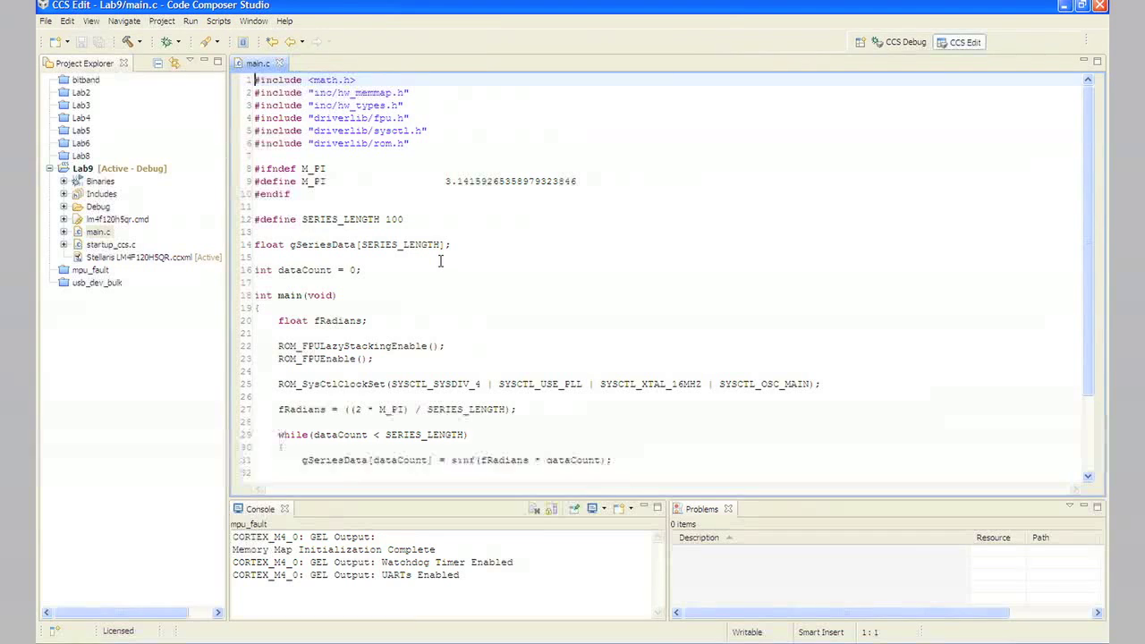
mouse_move(504, 271)
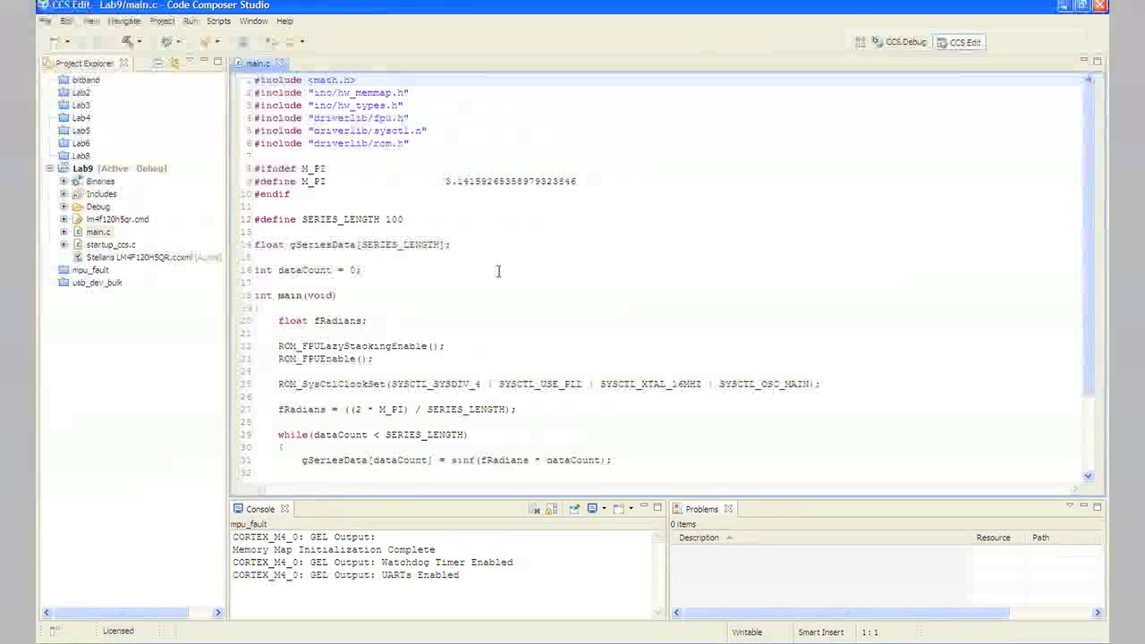
mouse_move(498, 279)
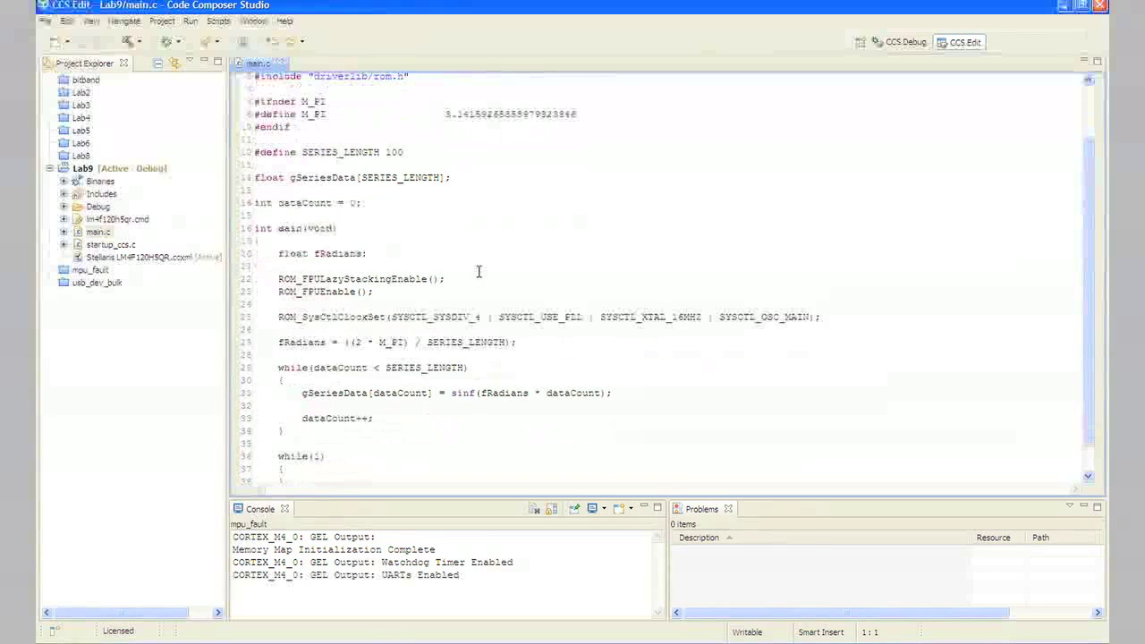
scroll("down", 3)
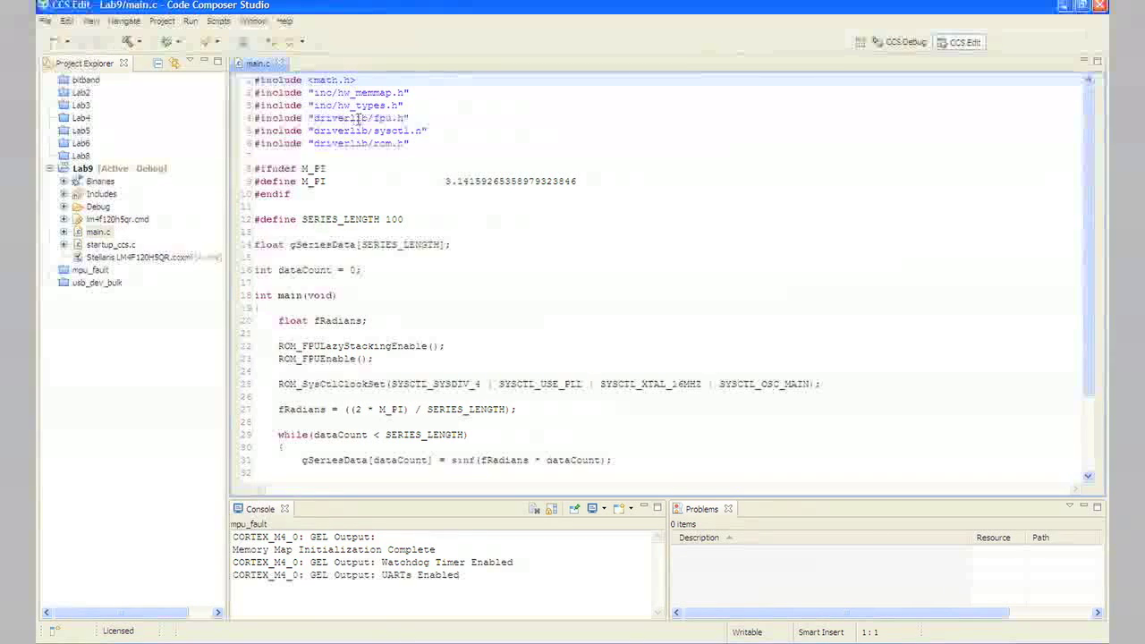
left_click(415, 117)
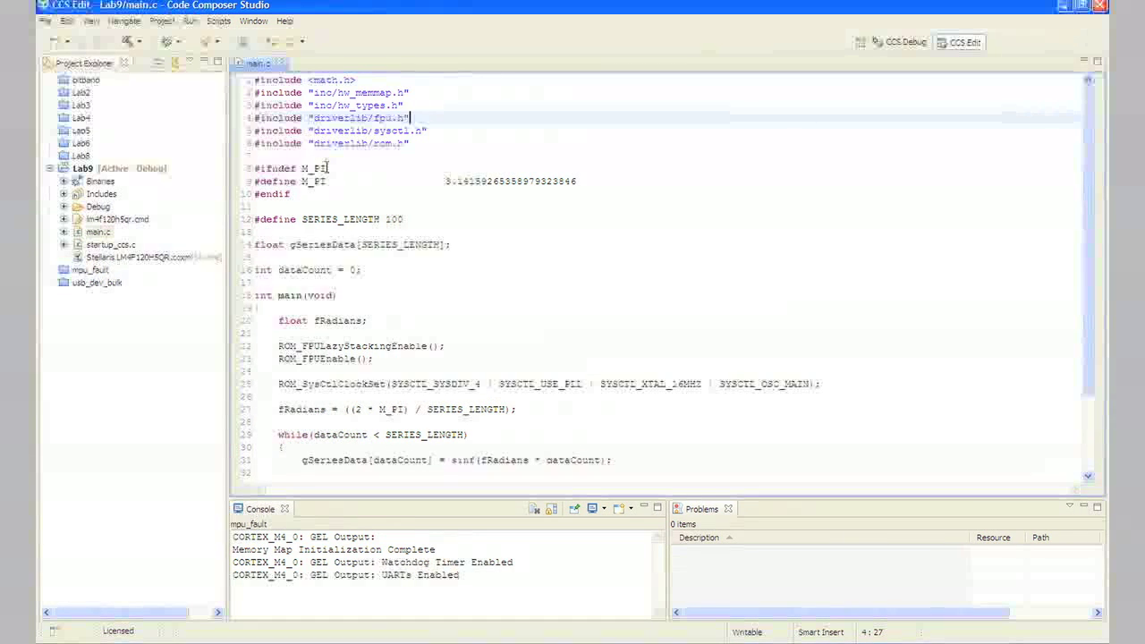
left_click(331, 168)
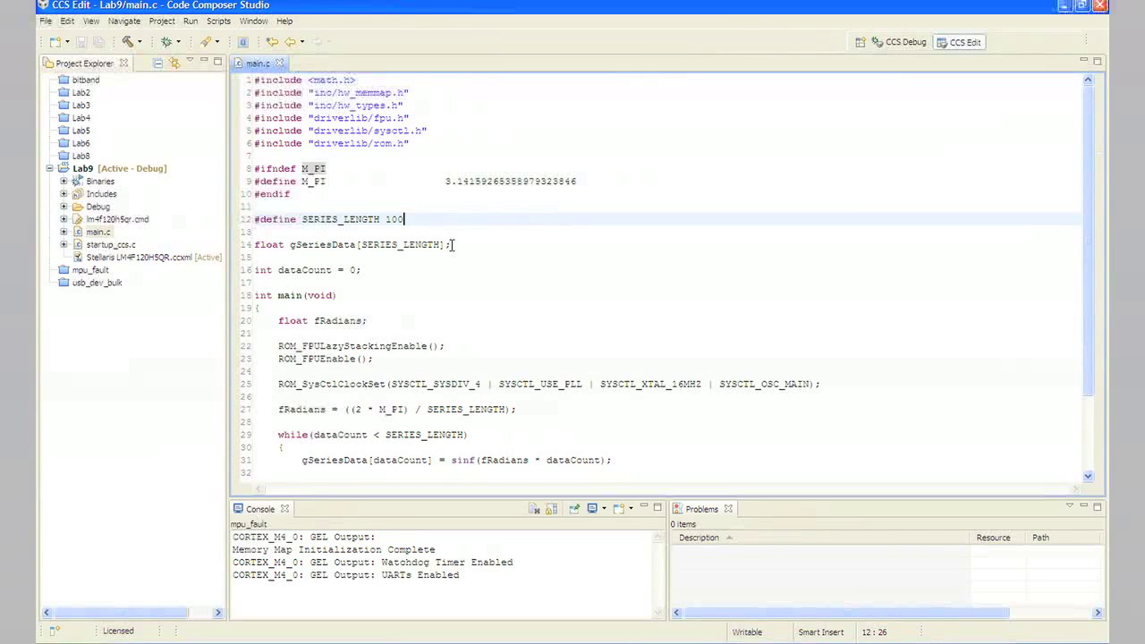
left_click(455, 244)
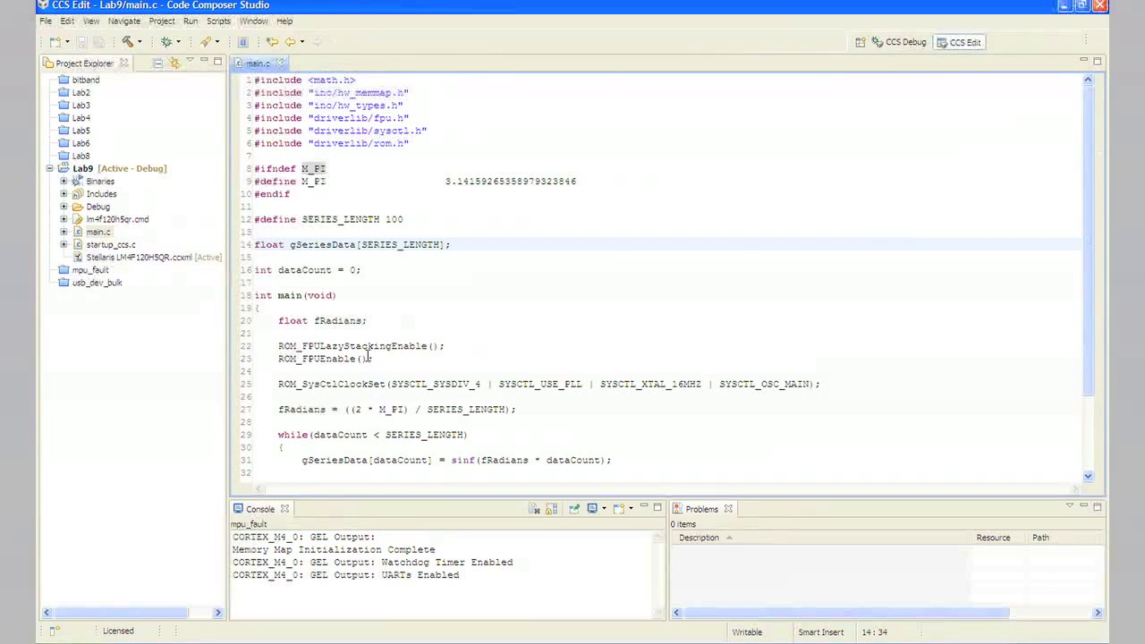
left_click(368, 321)
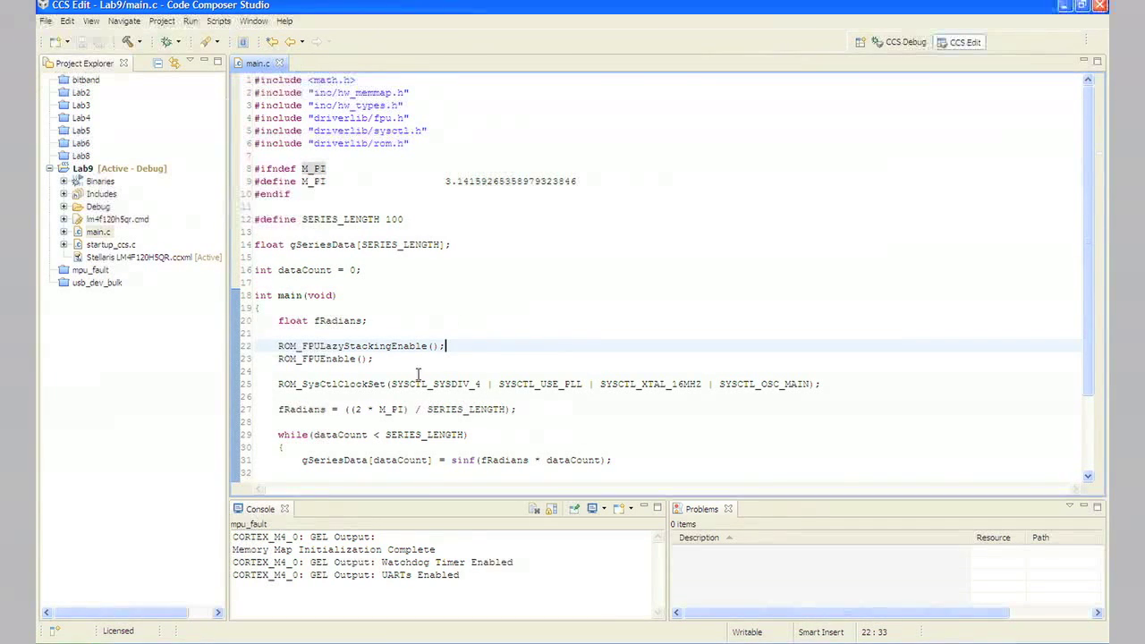
left_click(377, 358)
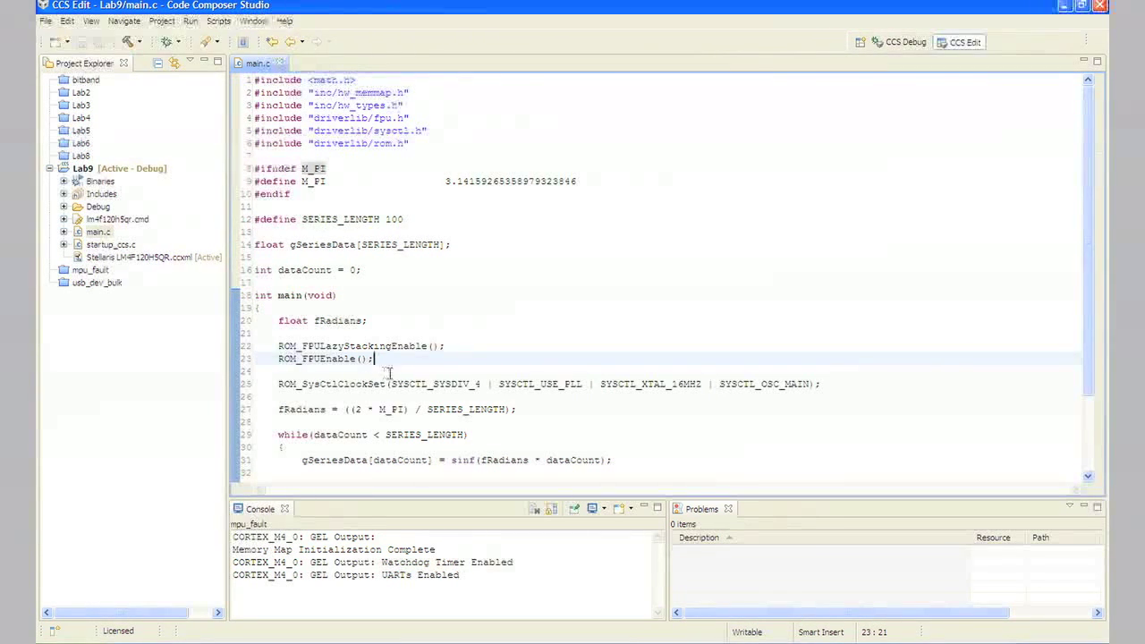
mouse_move(301, 409)
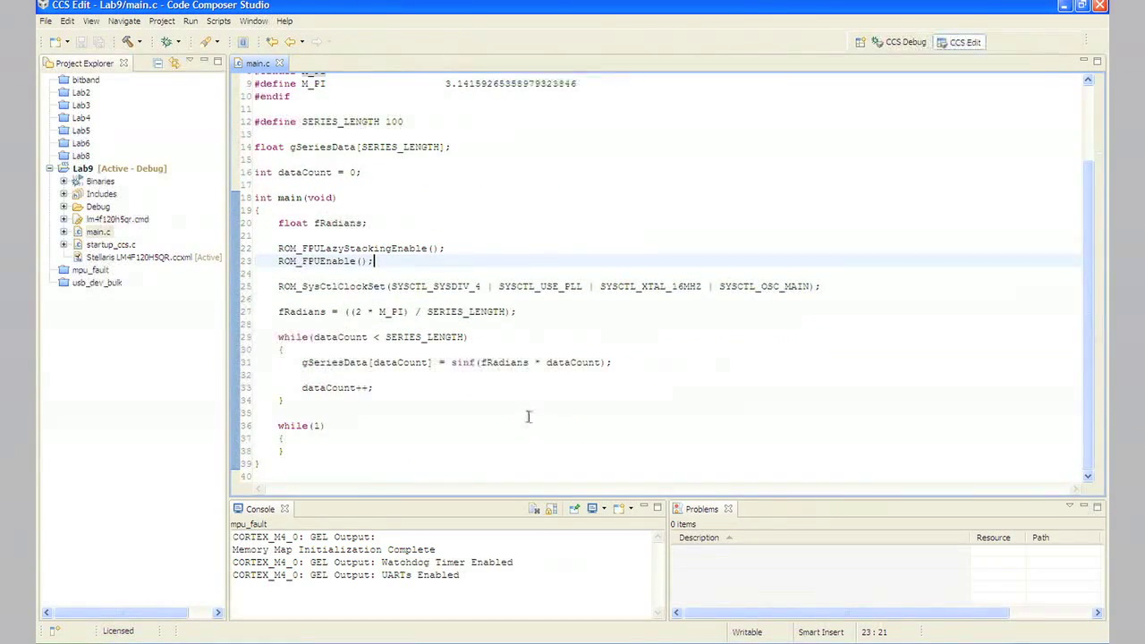
mouse_move(523, 317)
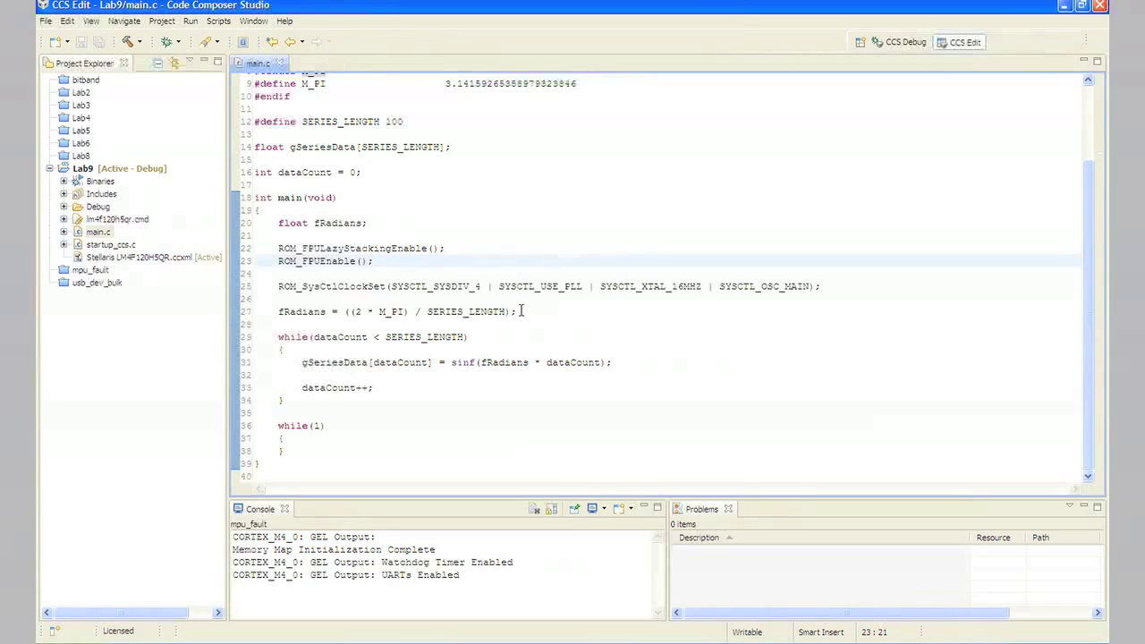
left_click(521, 311)
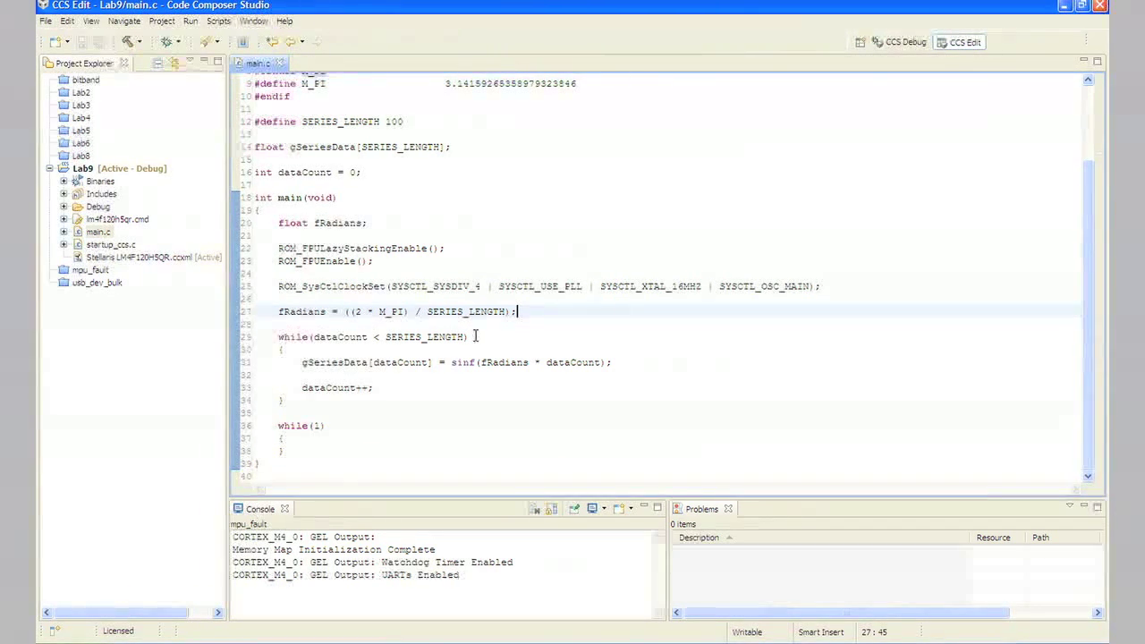
mouse_move(470, 362)
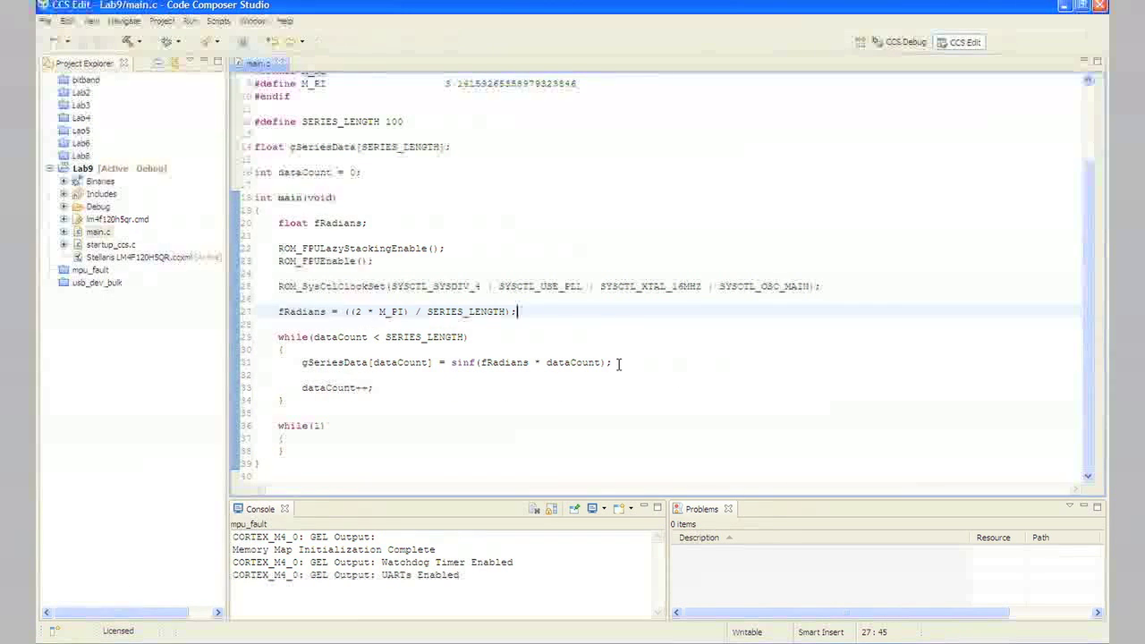
left_click(619, 362)
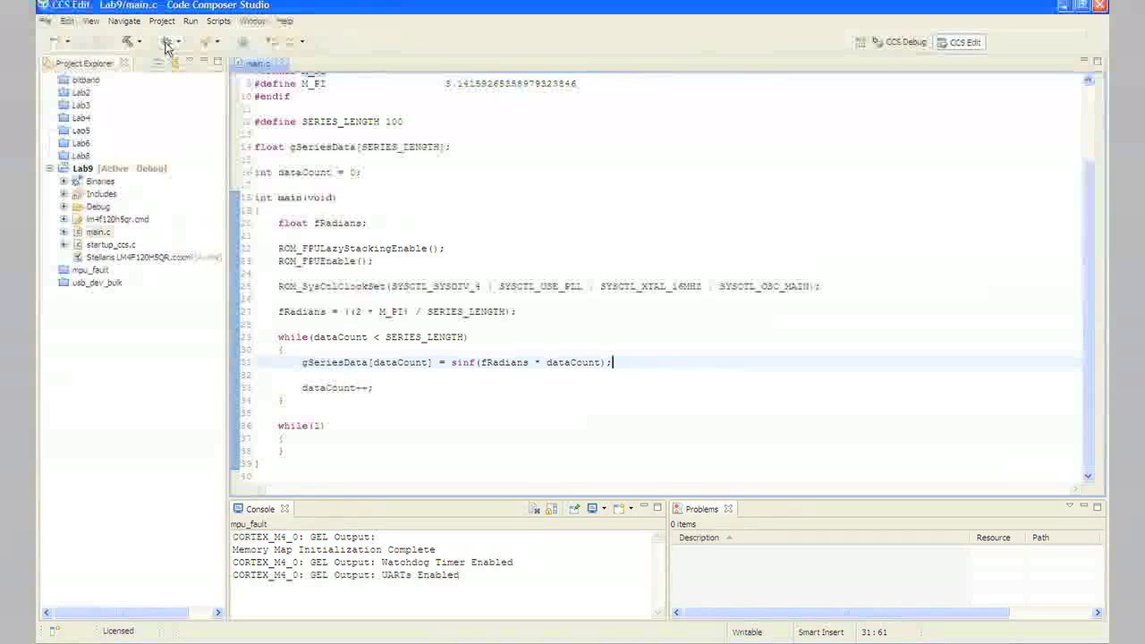
Step: Build and load Lab9 in the debugger, run it, then suspend execution
left_click(163, 41)
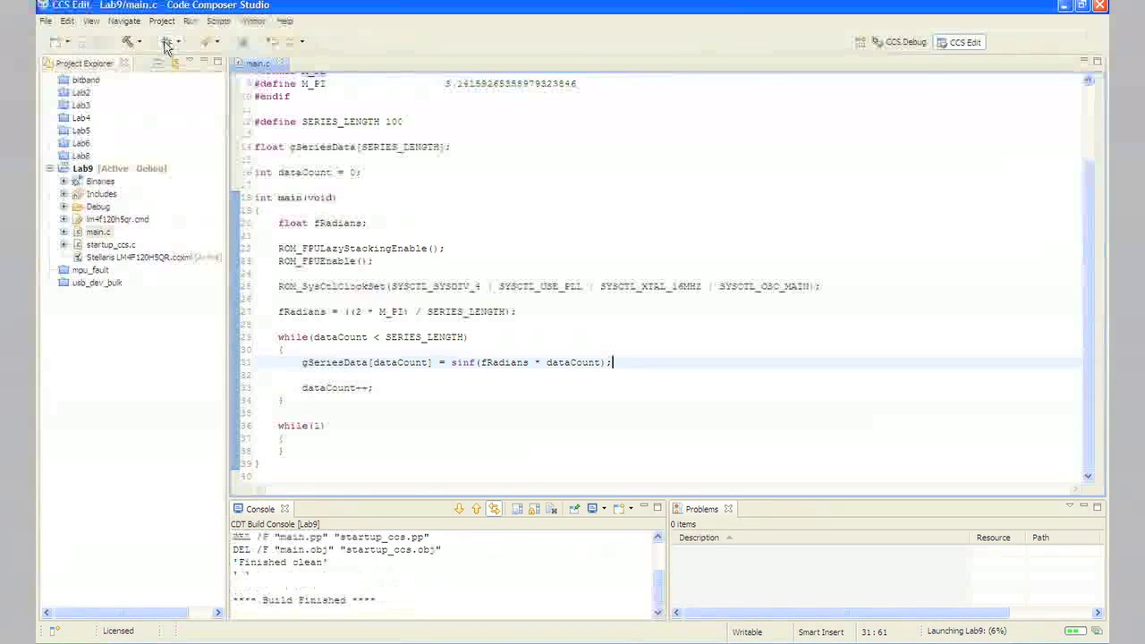
left_click(161, 42)
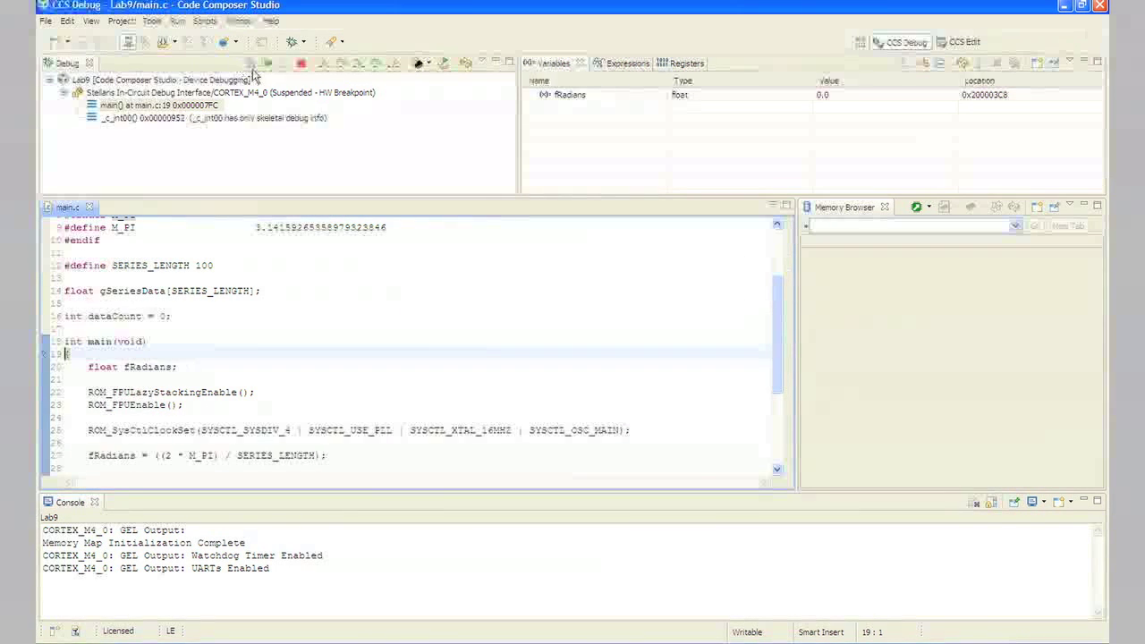
left_click(266, 63)
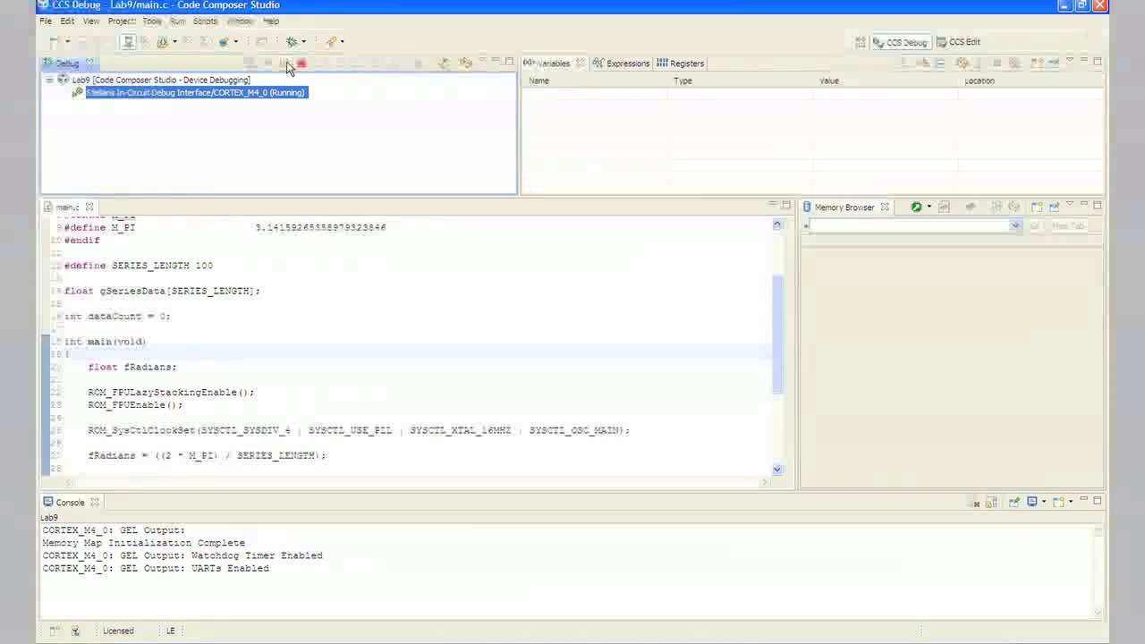
left_click(270, 63)
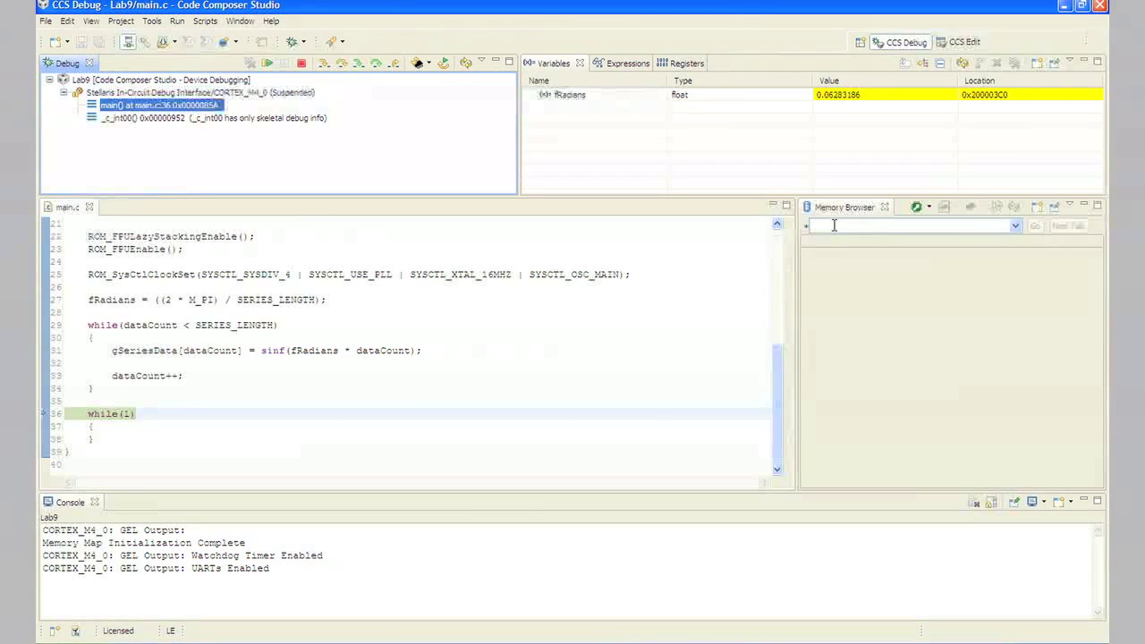
Step: Show gSeriesData's memory at 0x20000000 in the Memory Browser, in hex
type("g")
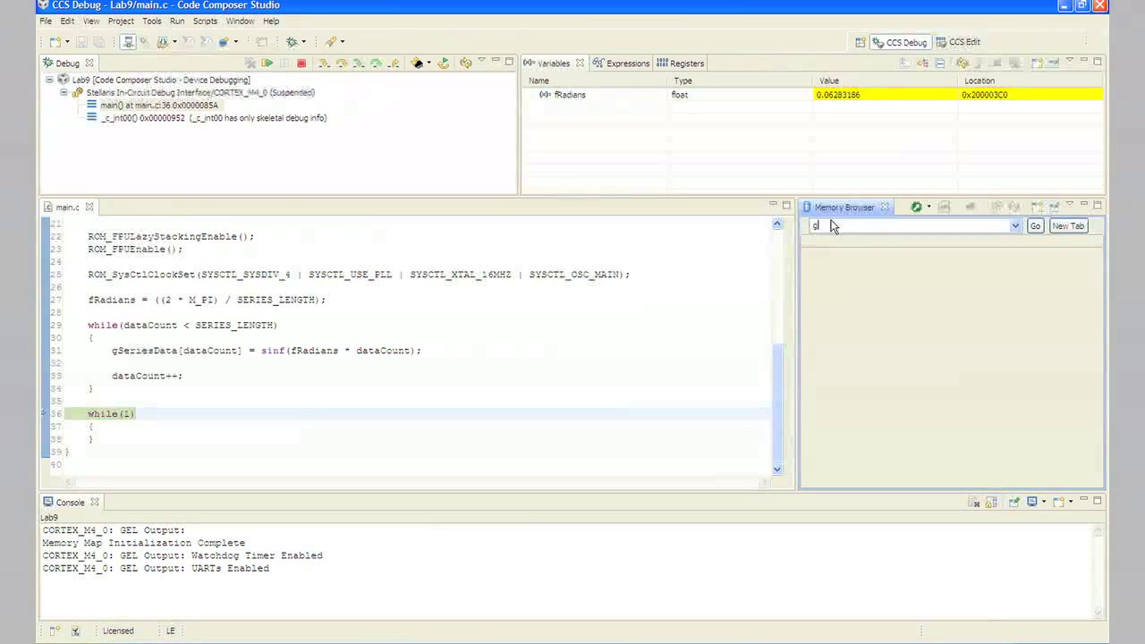
type("gSeriesData")
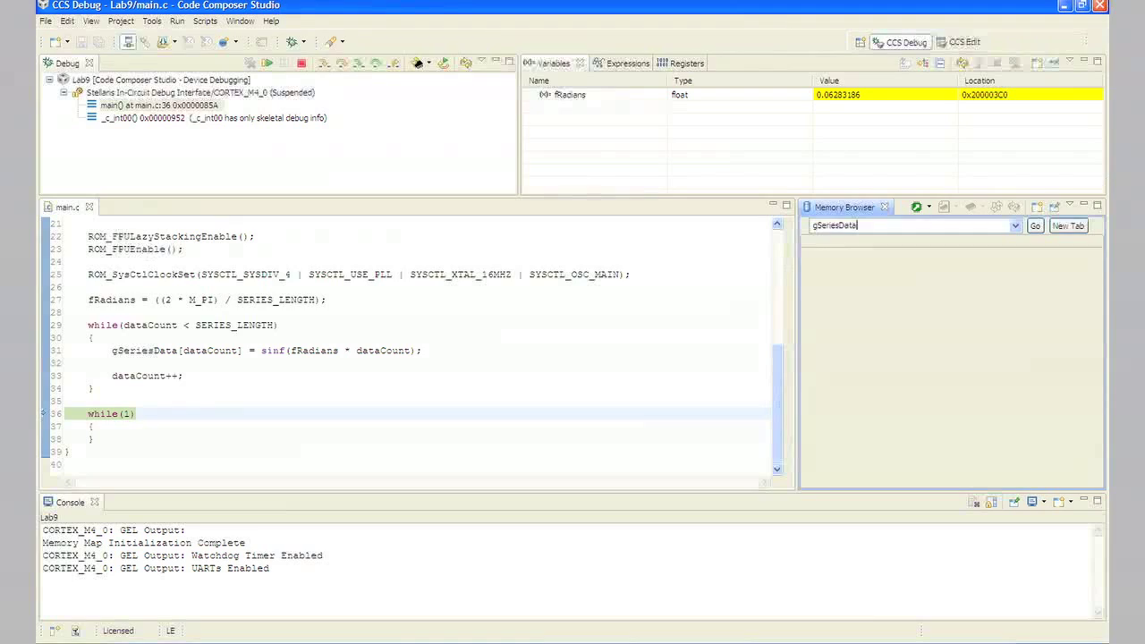
left_click(1035, 225)
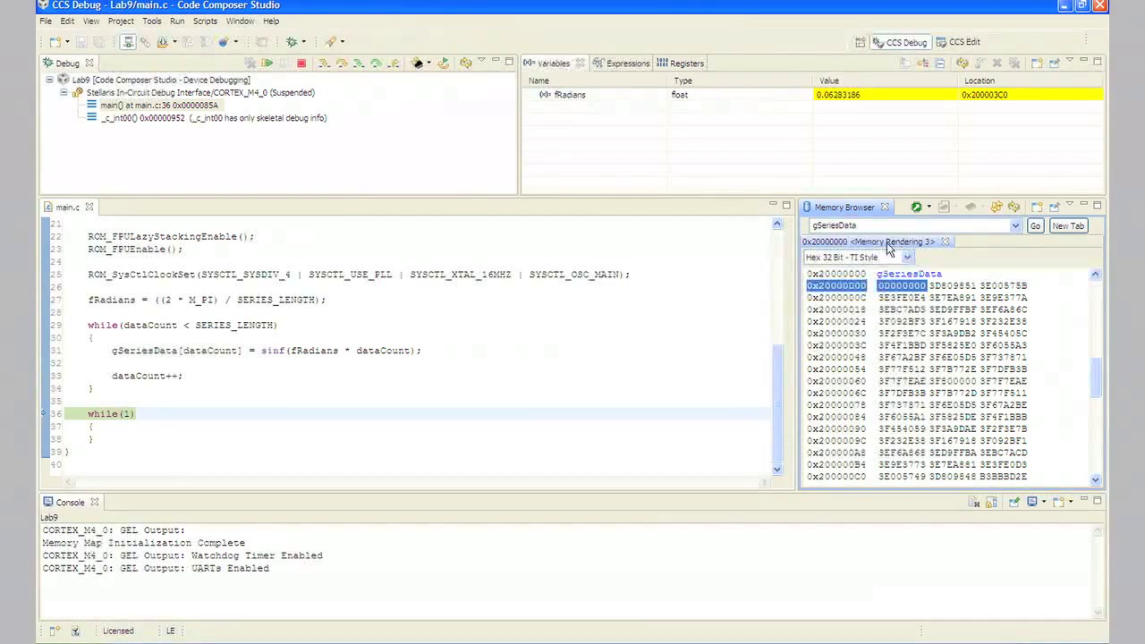
left_click(902, 256)
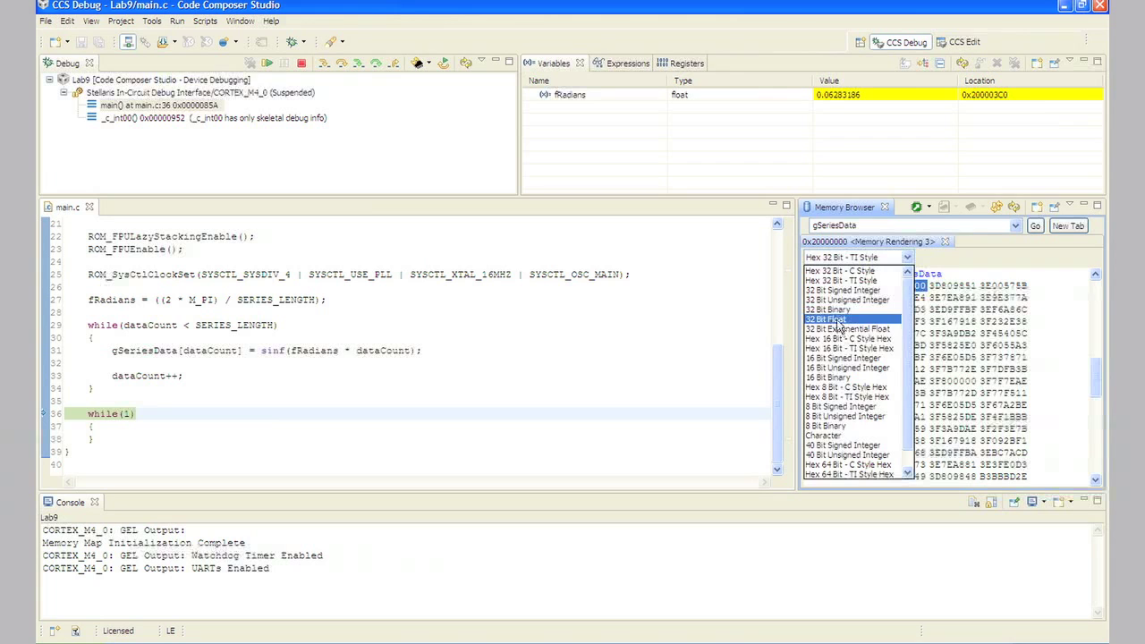
Step: Switch the Memory Browser format to 32 Bit Float and scroll through the sine values
left_click(826, 319)
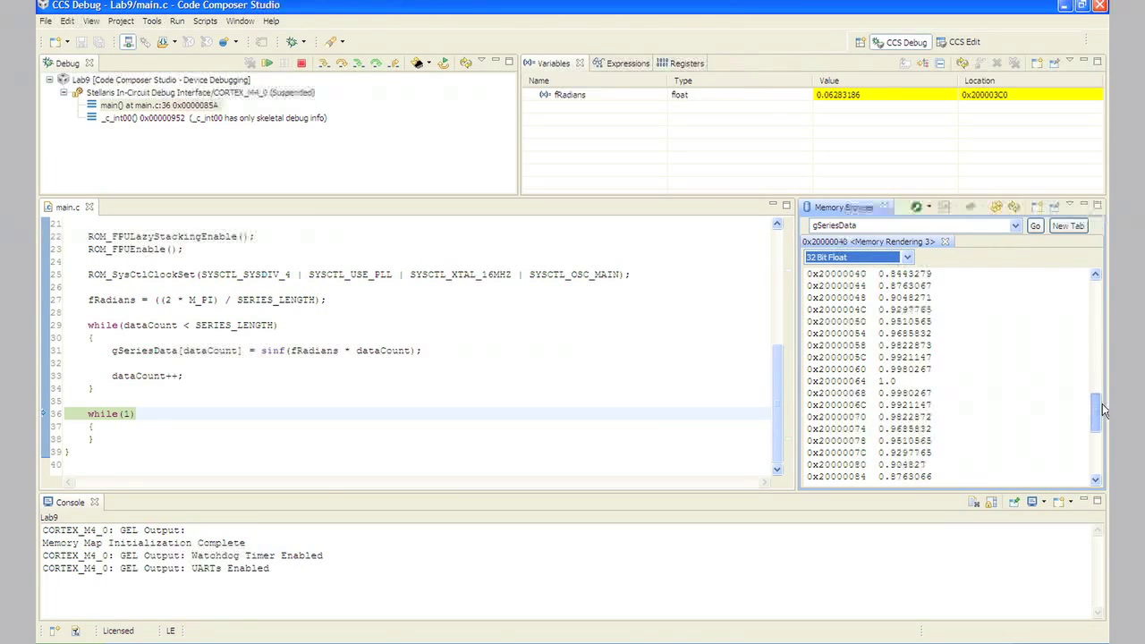
scroll("down", 3)
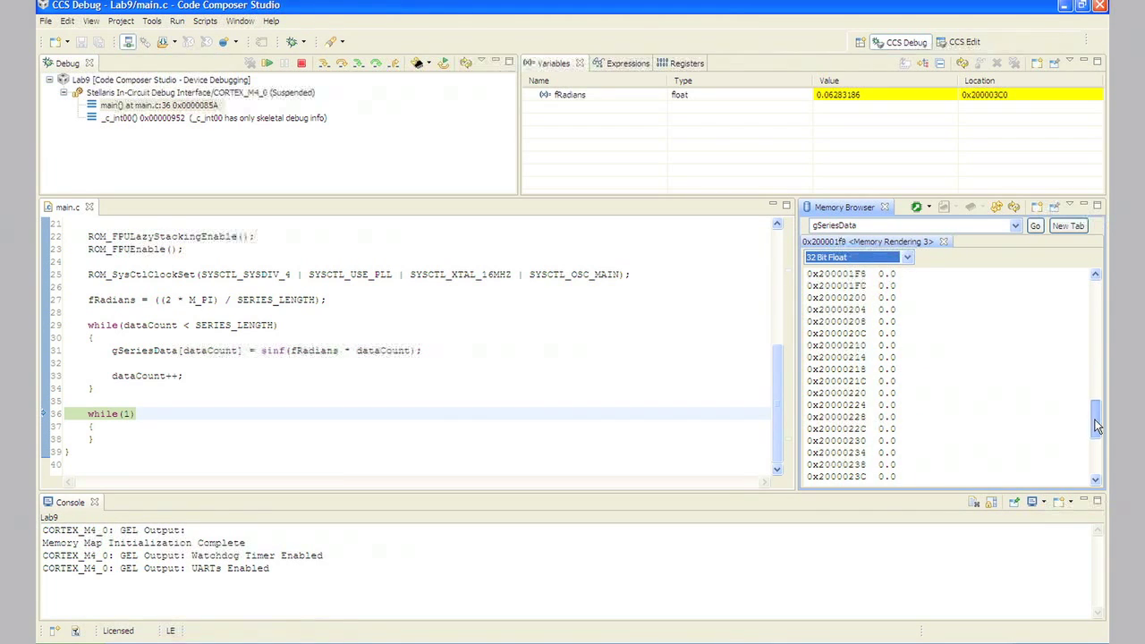
left_click(1032, 226)
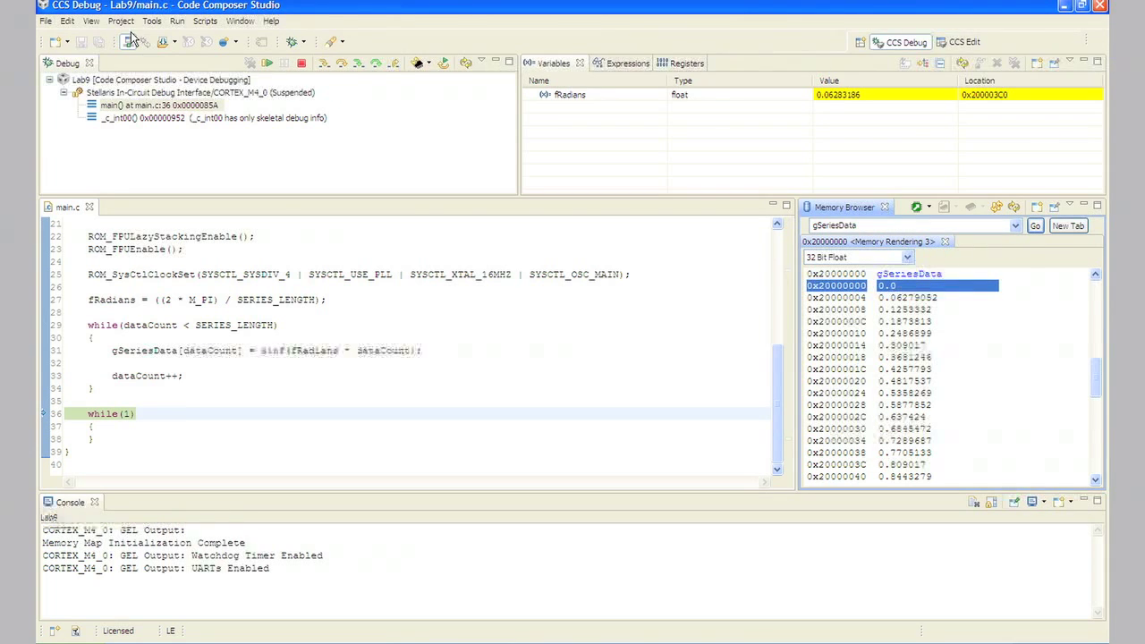
Step: Create a new Single Time graph with acquisition buffer size 100
left_click(153, 22)
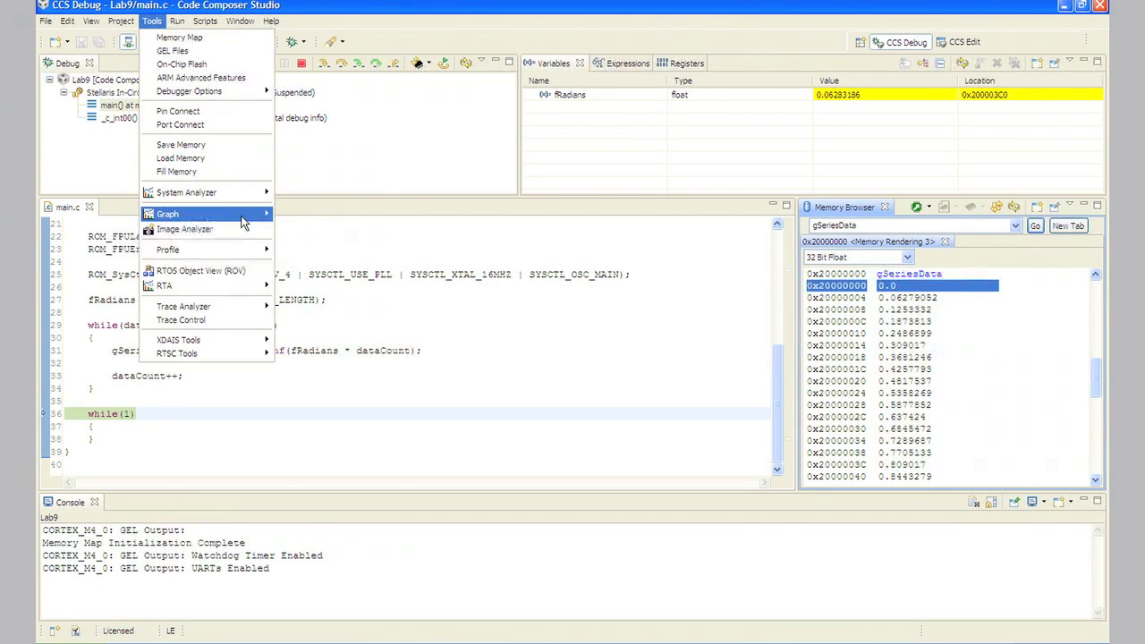
left_click(167, 214)
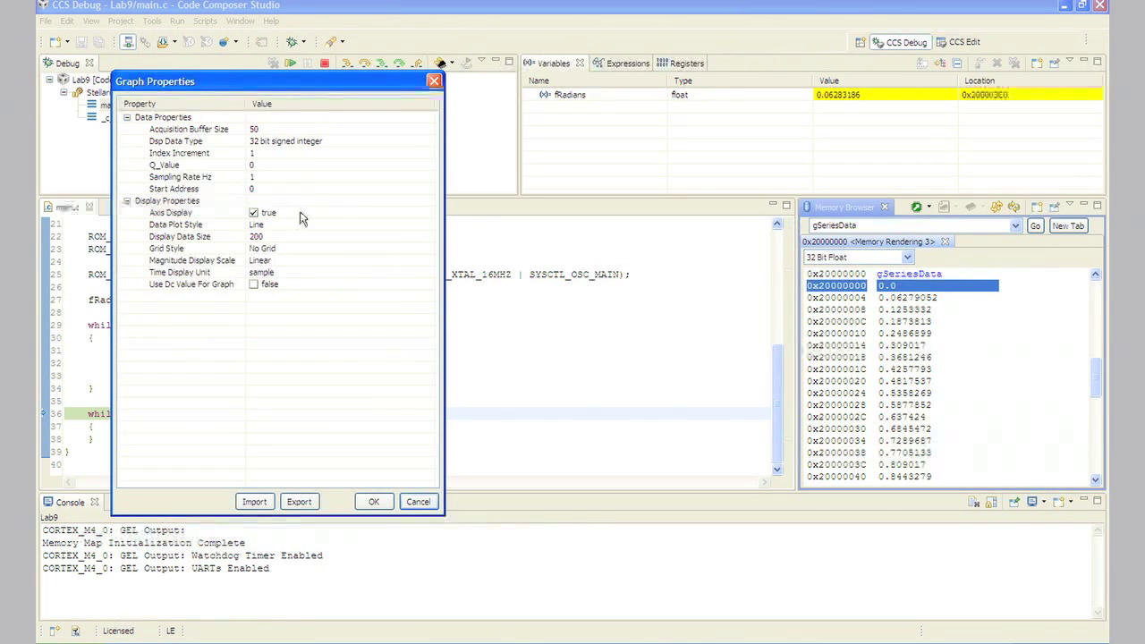
mouse_move(298, 185)
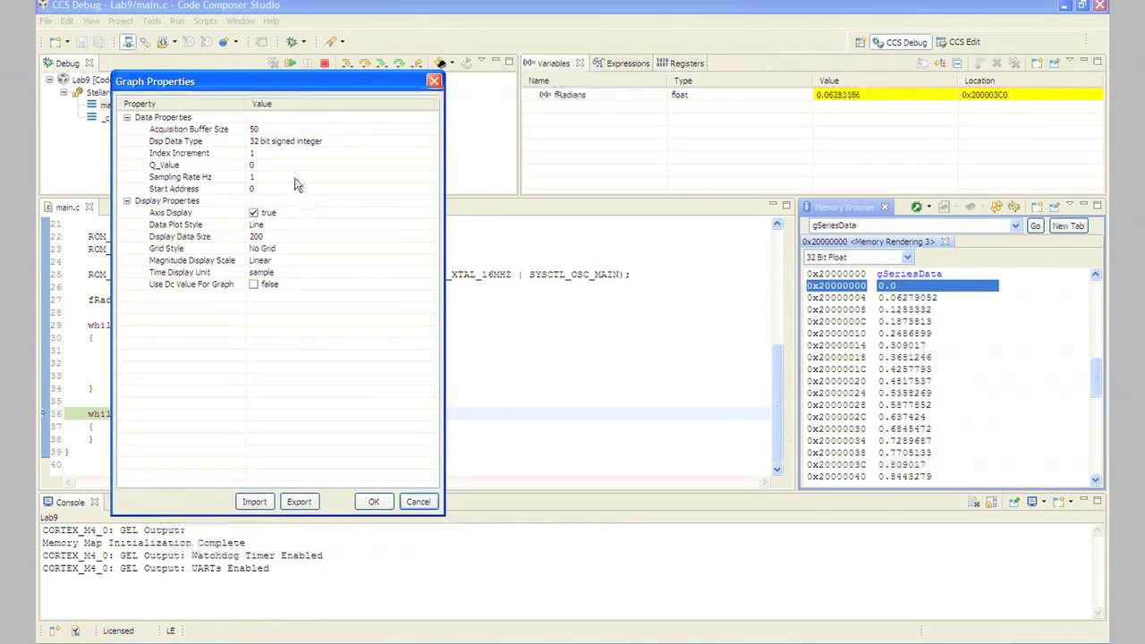
left_click(286, 128)
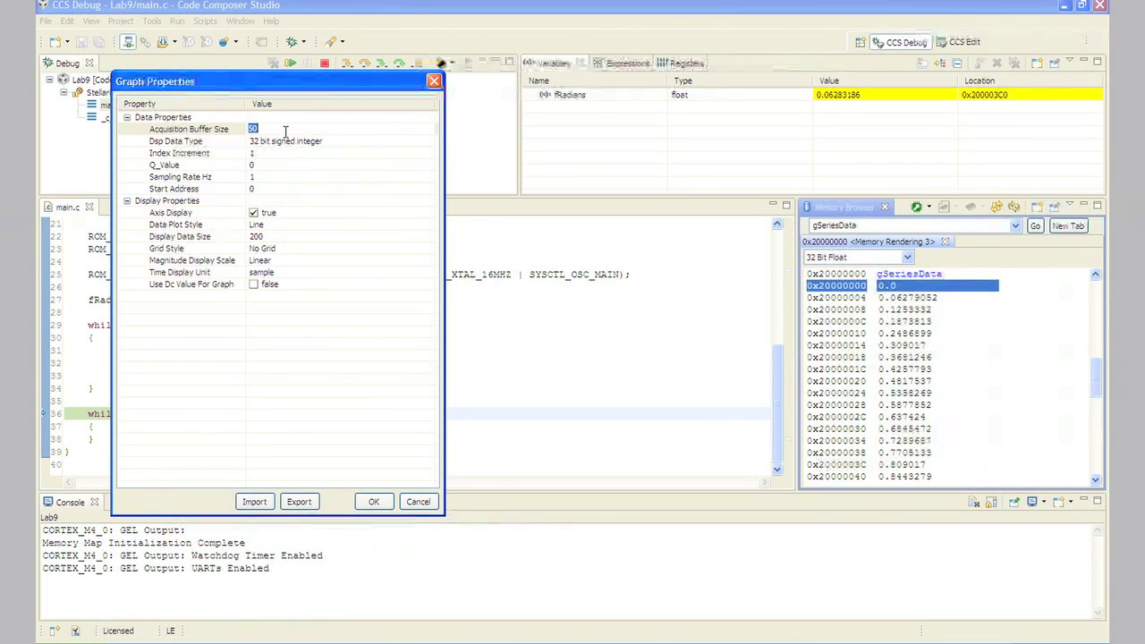
type("100")
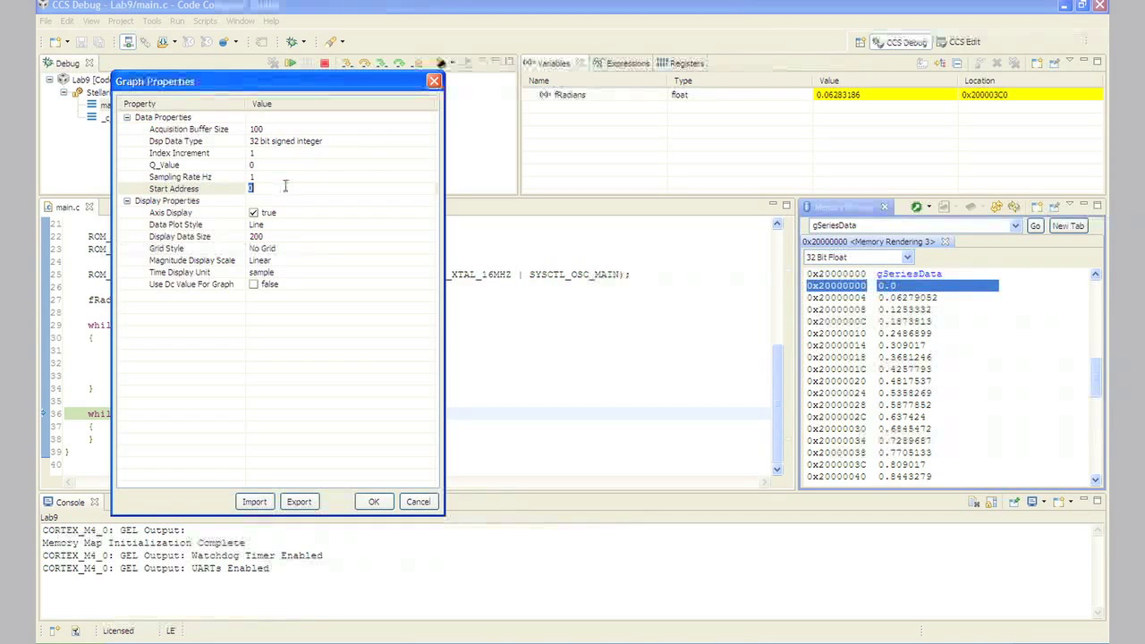
mouse_move(1064, 176)
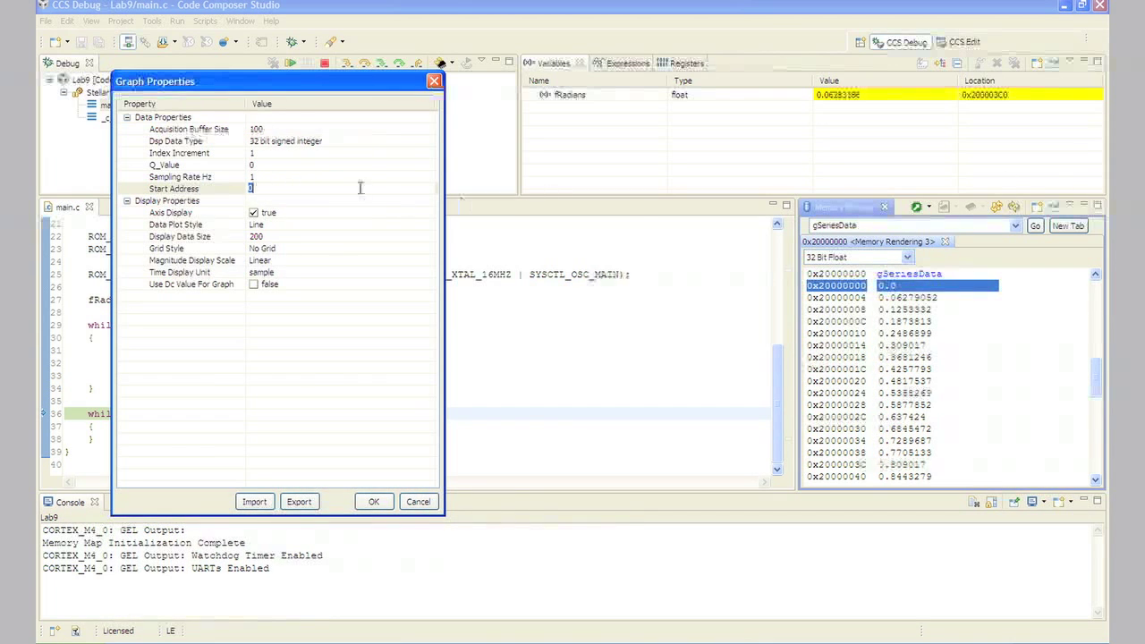
Step: Set start address gSeriesData, size 100, 32-bit floating point data type, and create the graph
type("gSeriesData")
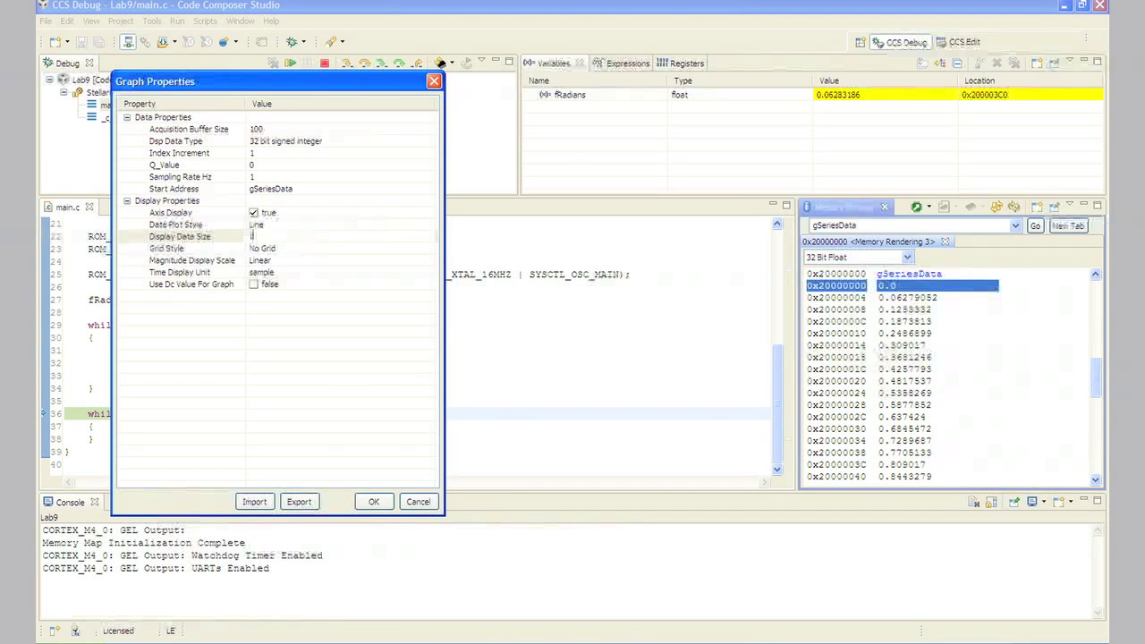
type("100")
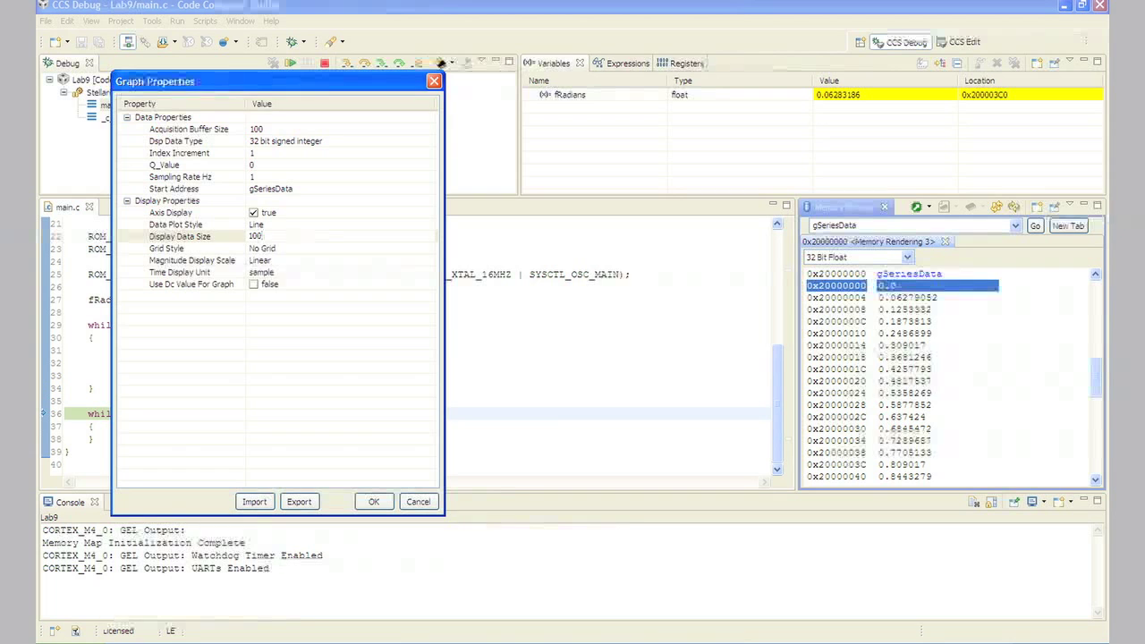
left_click(259, 236)
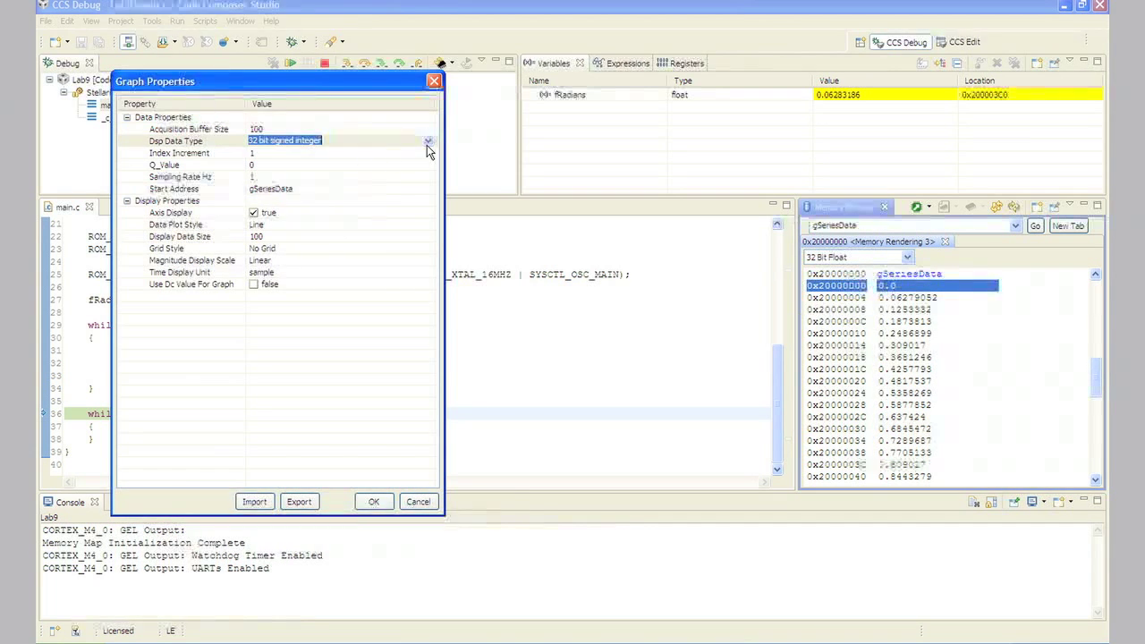
mouse_move(429, 143)
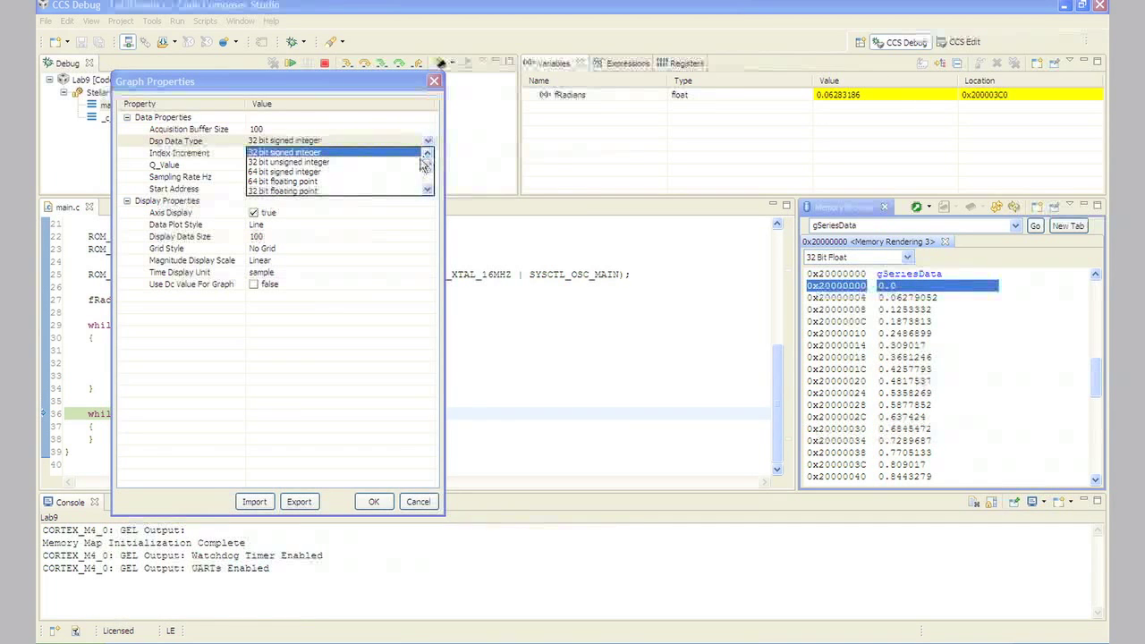
mouse_move(295, 203)
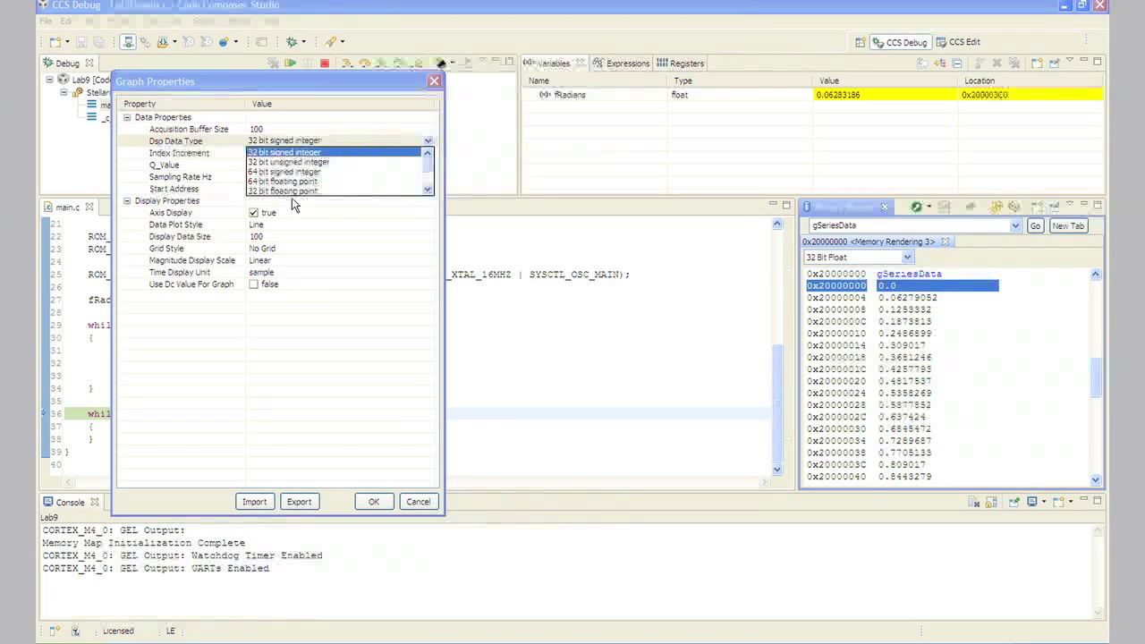
left_click(283, 191)
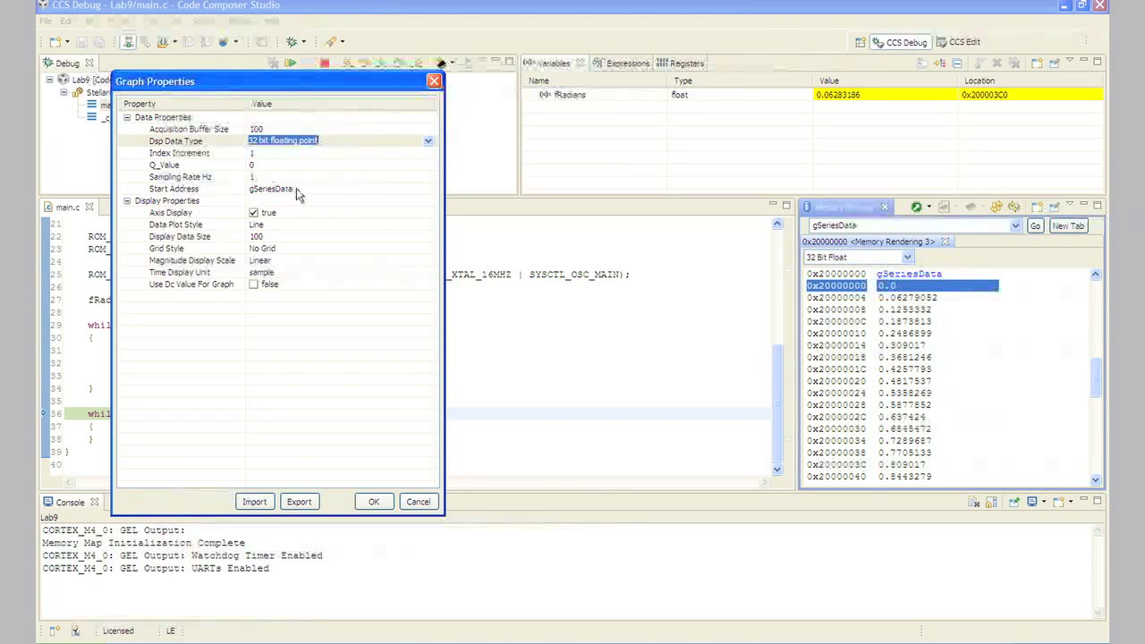
left_click(373, 501)
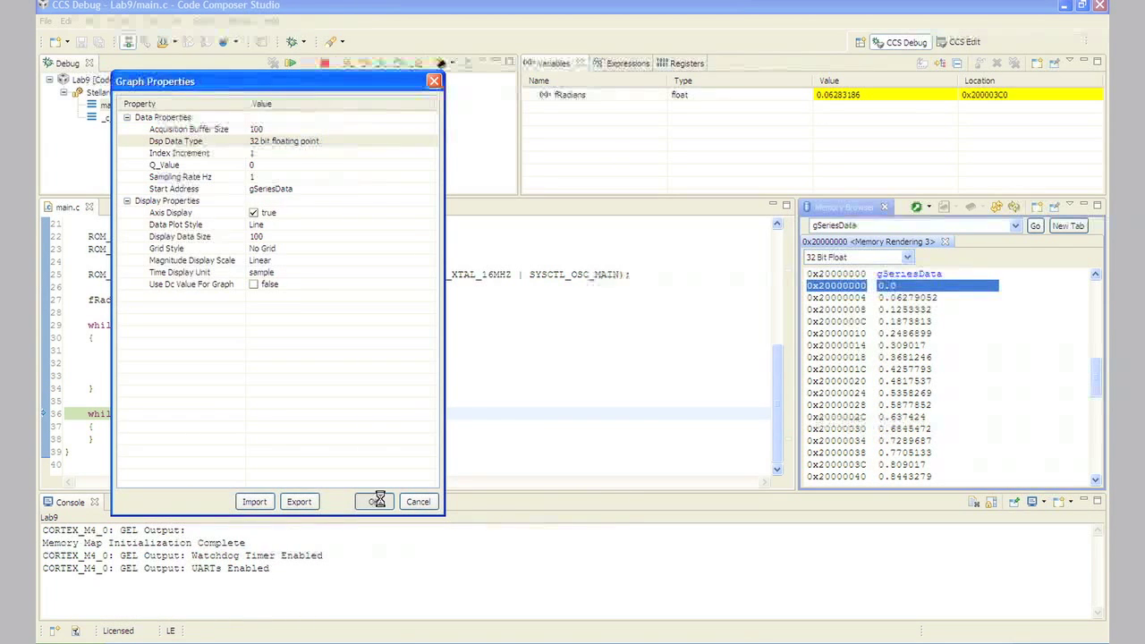
left_click(373, 501)
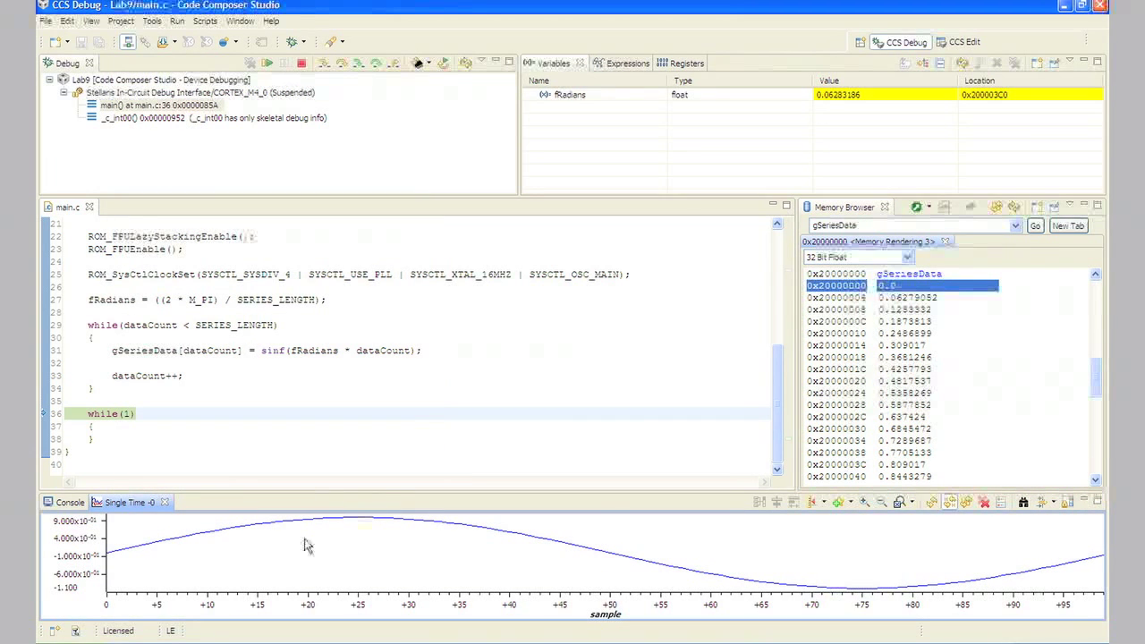
mouse_move(672, 522)
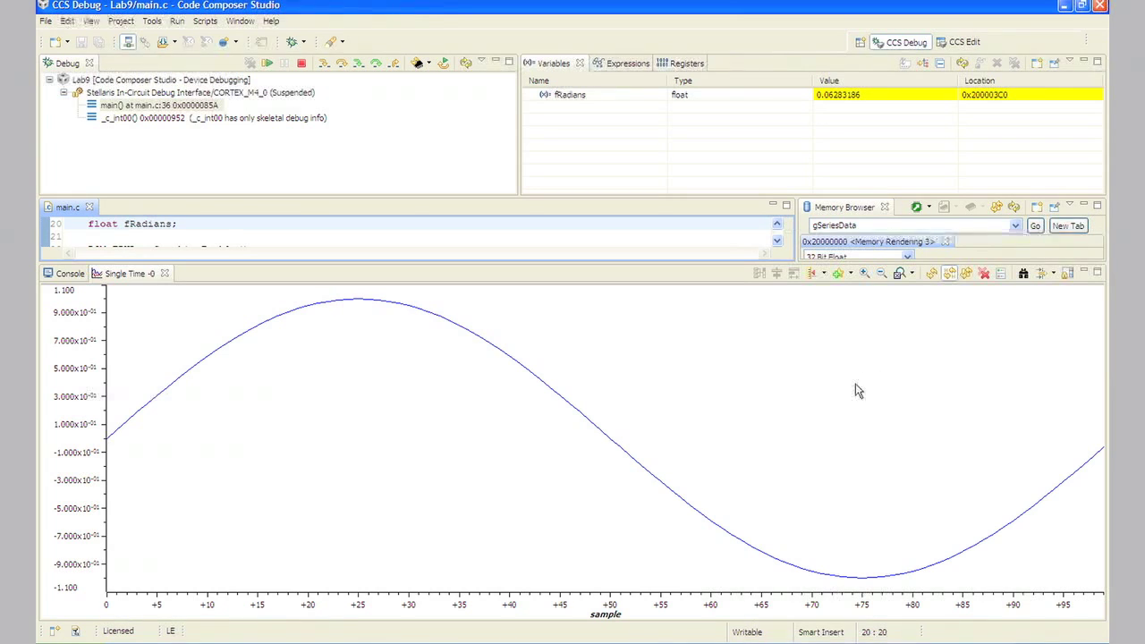
mouse_move(851, 401)
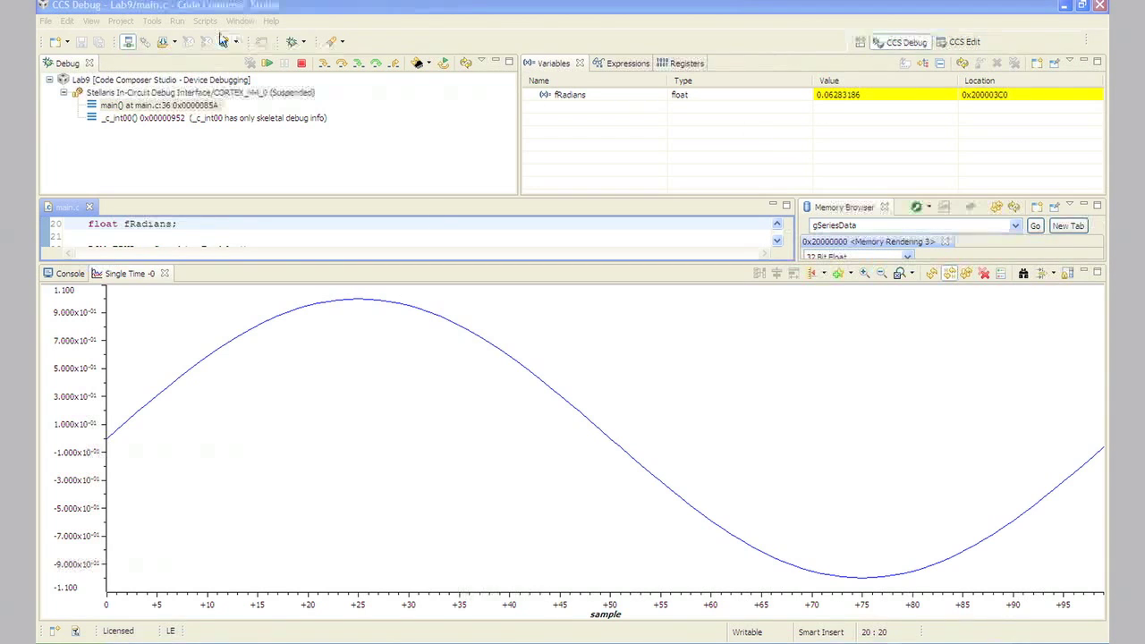
Step: Maximize the Single Time graph so the sine wave fills the window
left_click(92, 21)
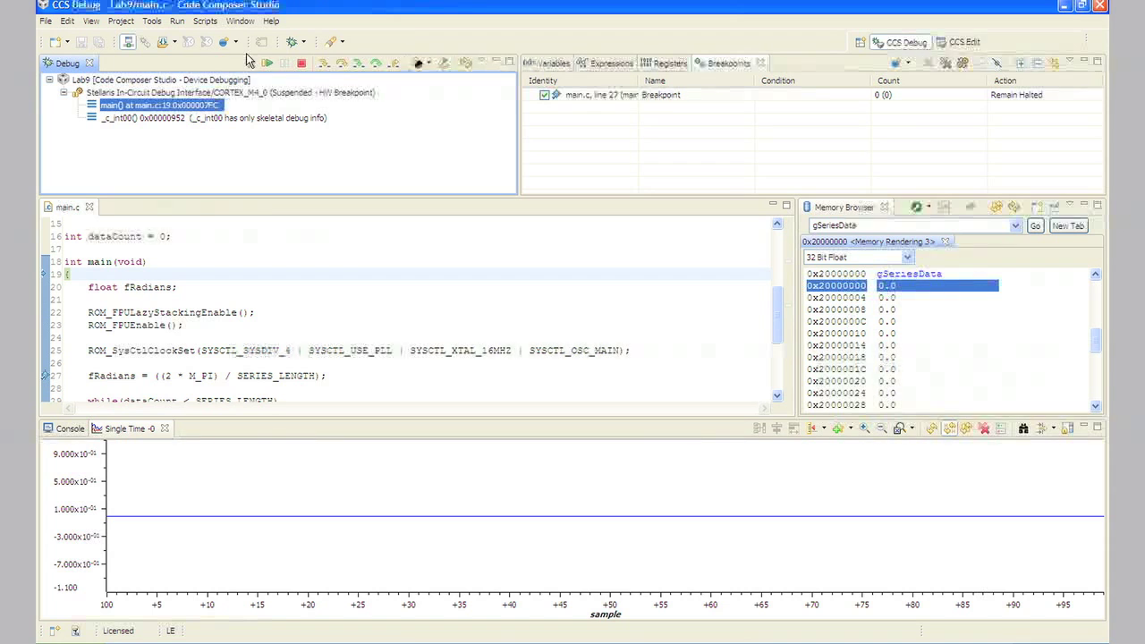
Step: Run to the line 27 breakpoint and add a Clock Cycles Count Event
left_click(264, 63)
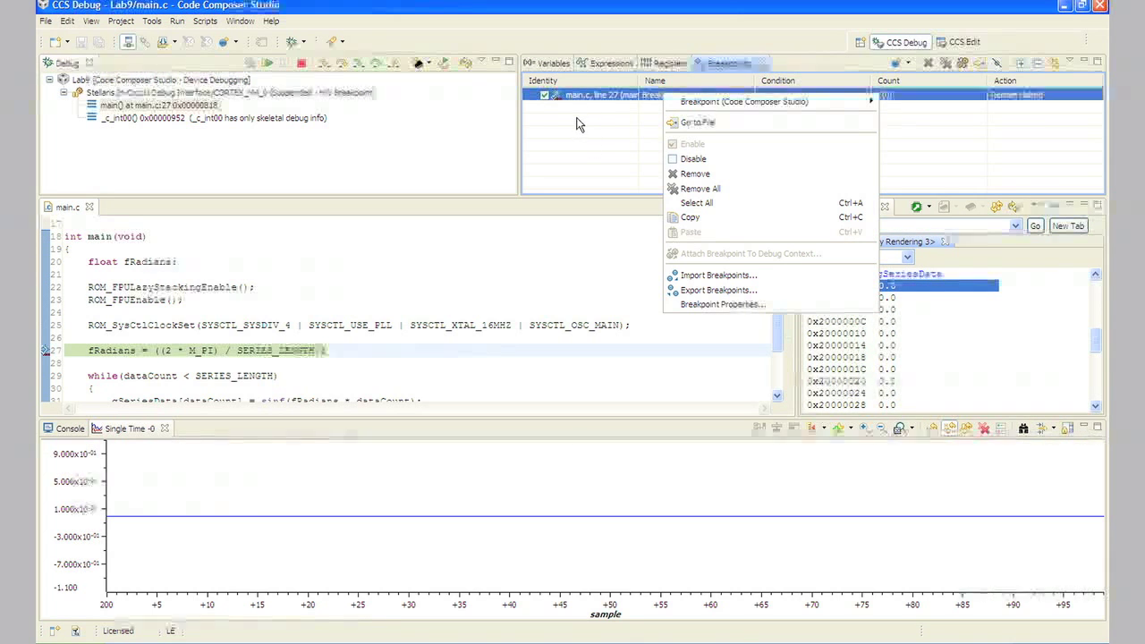
mouse_move(729, 340)
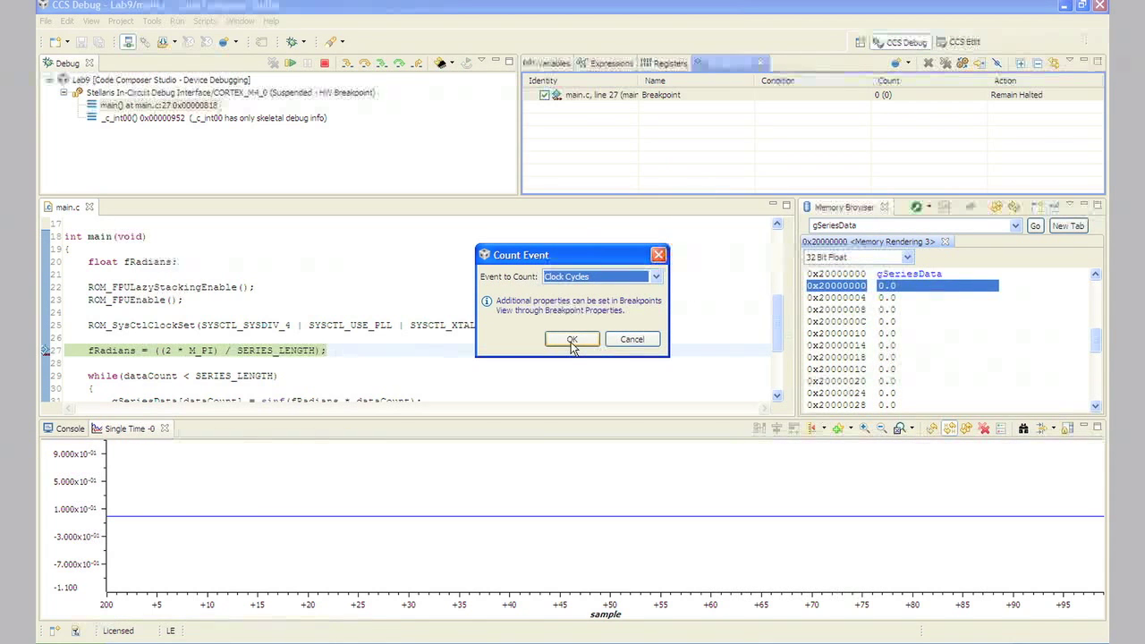
left_click(572, 339)
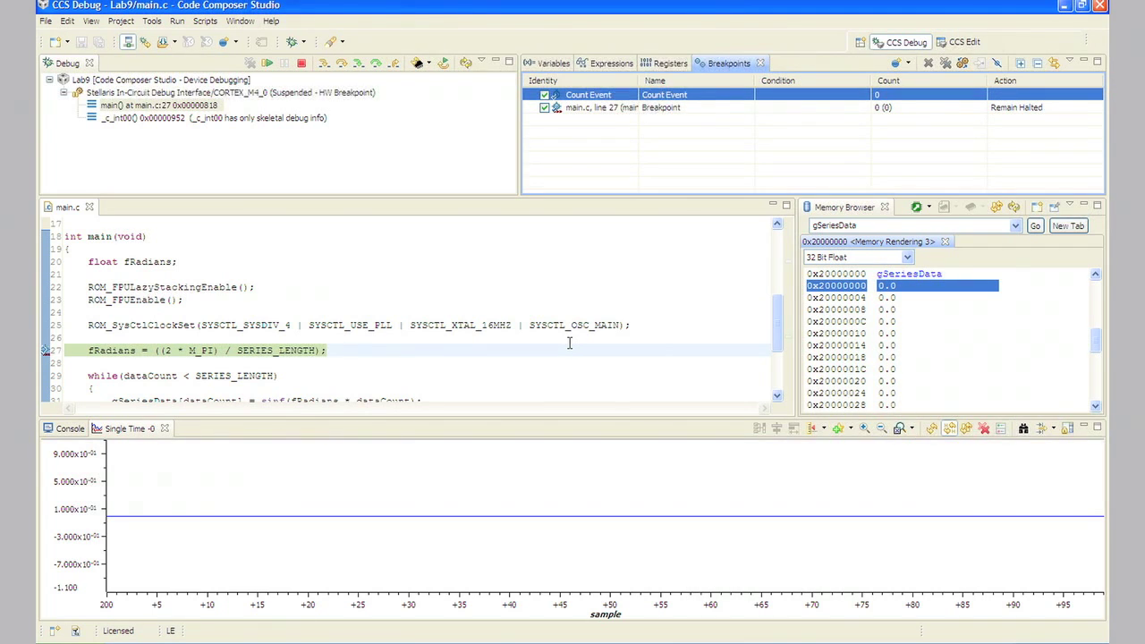
mouse_move(578, 310)
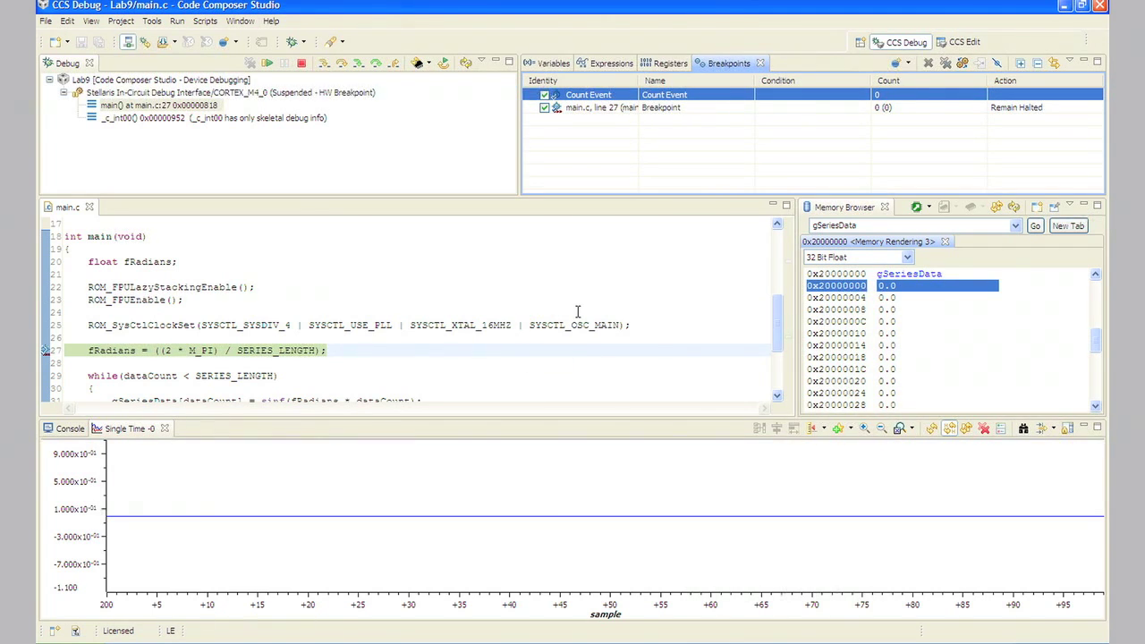
mouse_move(580, 310)
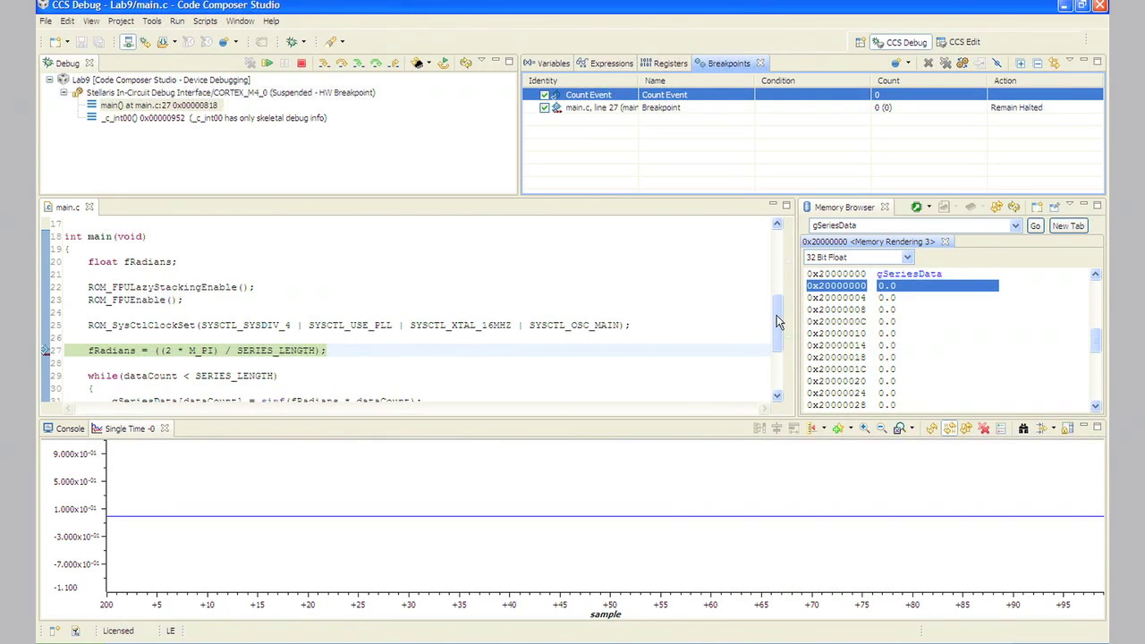
Step: Scroll main.c down to line 36's while(1) loop for a second breakpoint
scroll("down", 3)
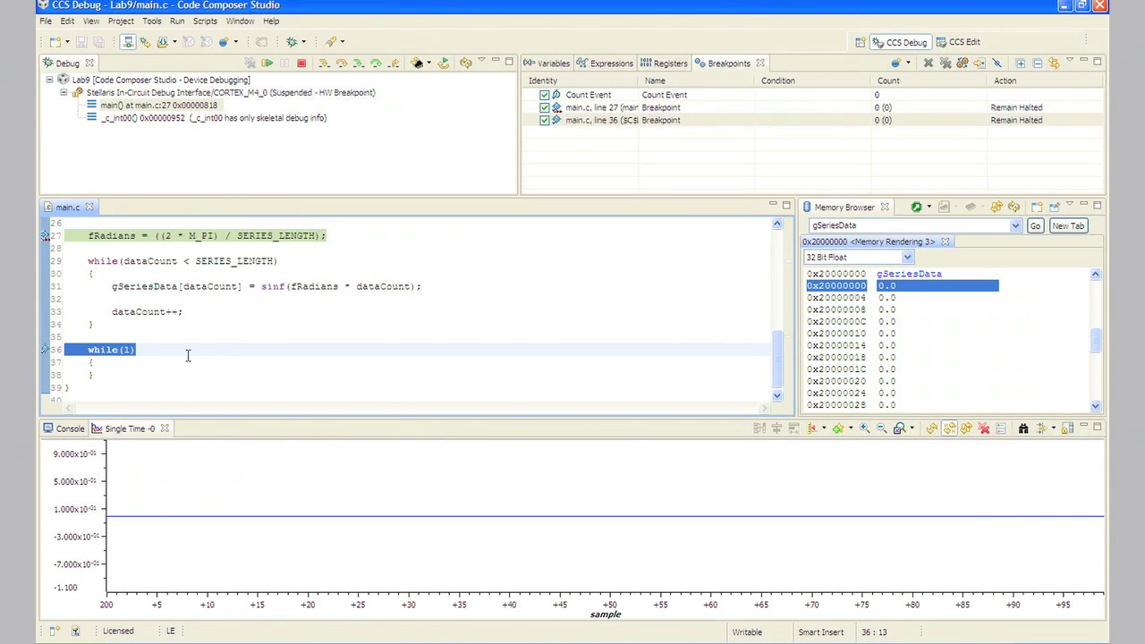
mouse_move(749, 139)
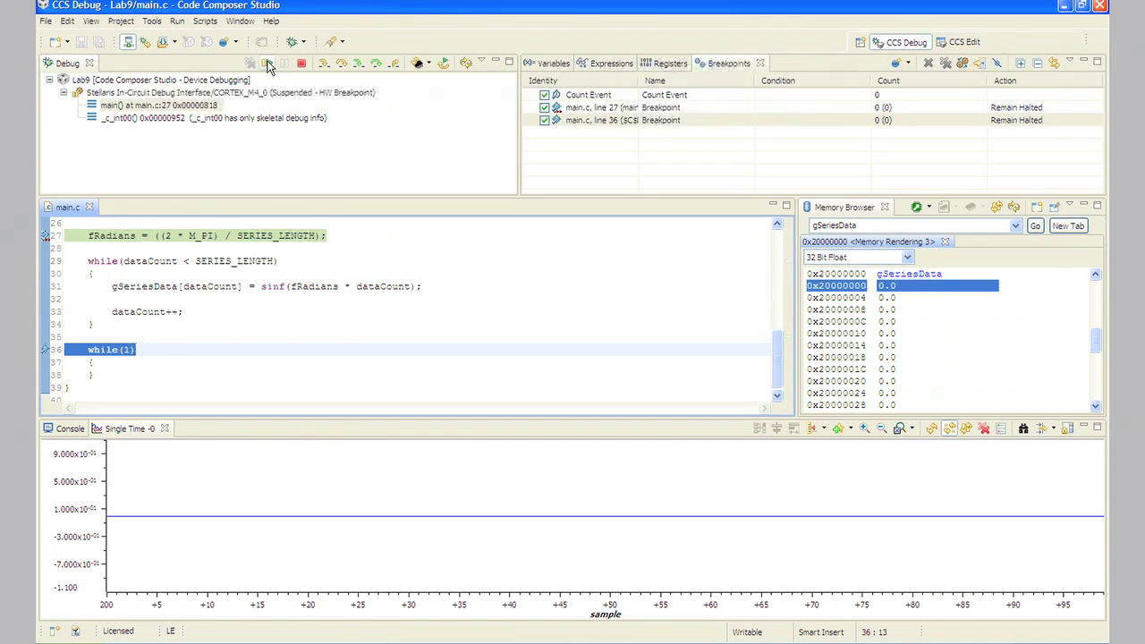
Step: Resume Lab9 to the line 36 breakpoint and read 34997 clock cycles in Count Event
left_click(267, 63)
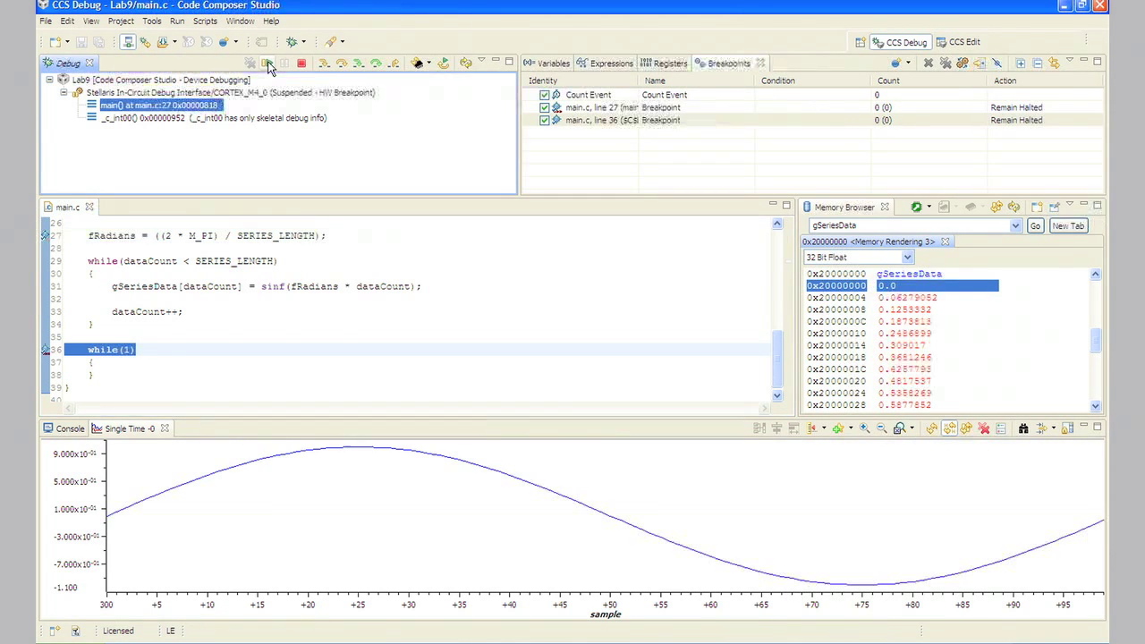
left_click(262, 64)
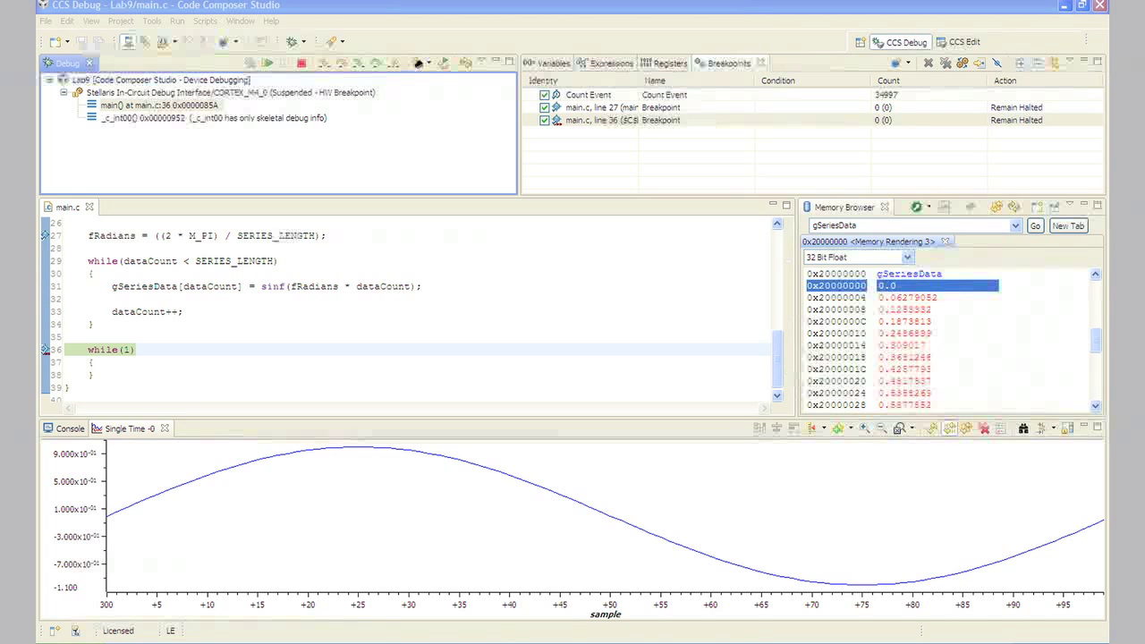
mouse_move(691, 226)
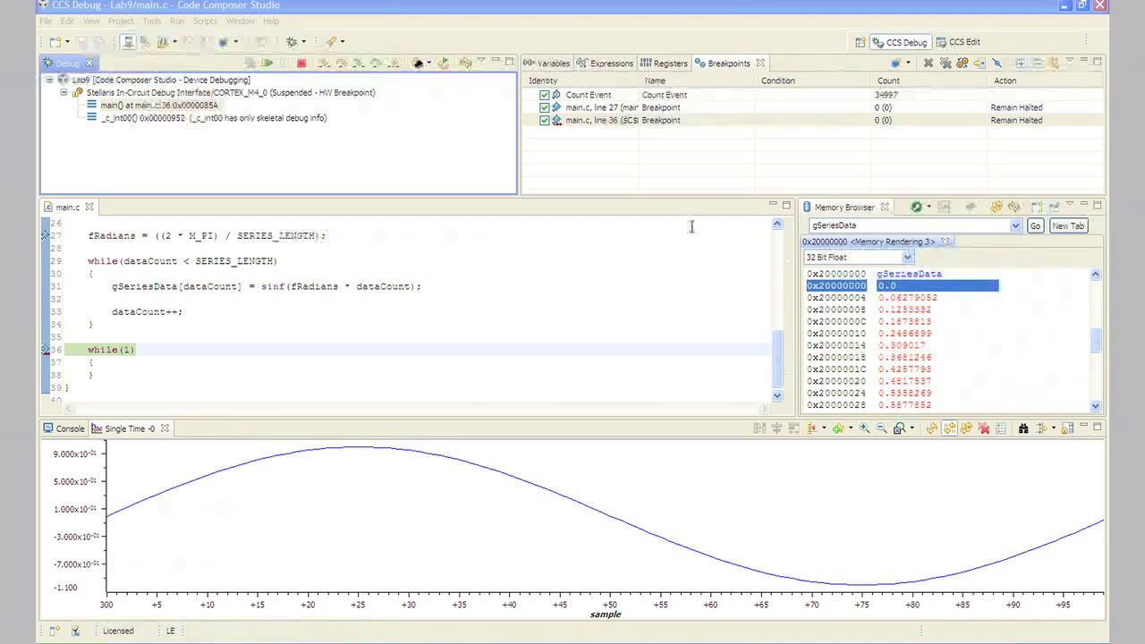
mouse_move(625, 99)
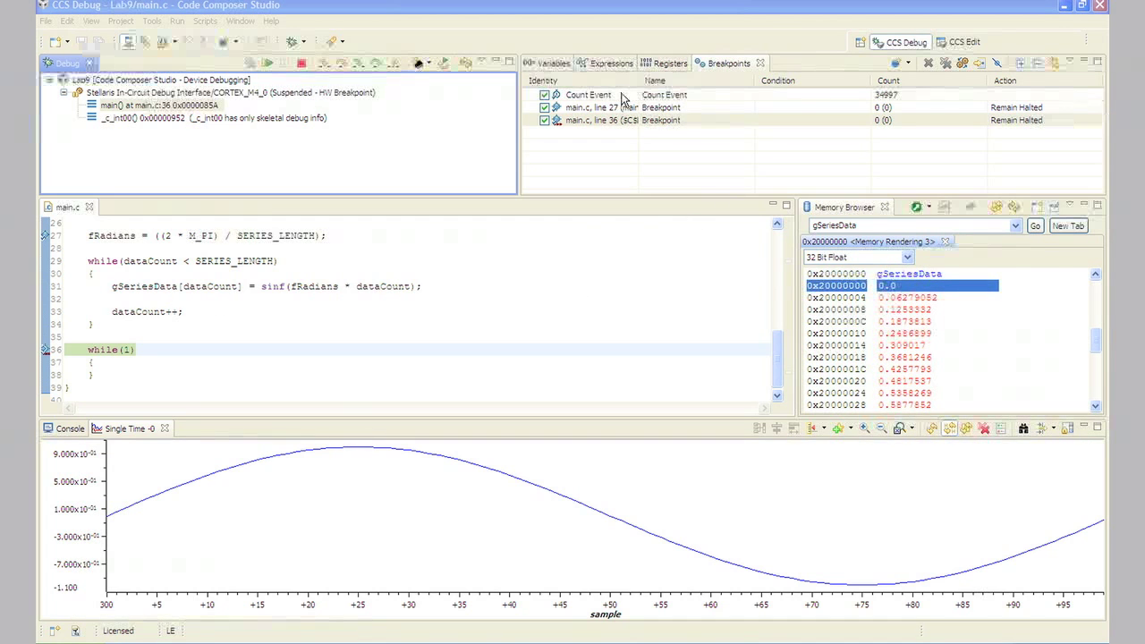
Step: Remove all breakpoints, including the Count Event, from the Breakpoints view and confirm
right_click(588, 95)
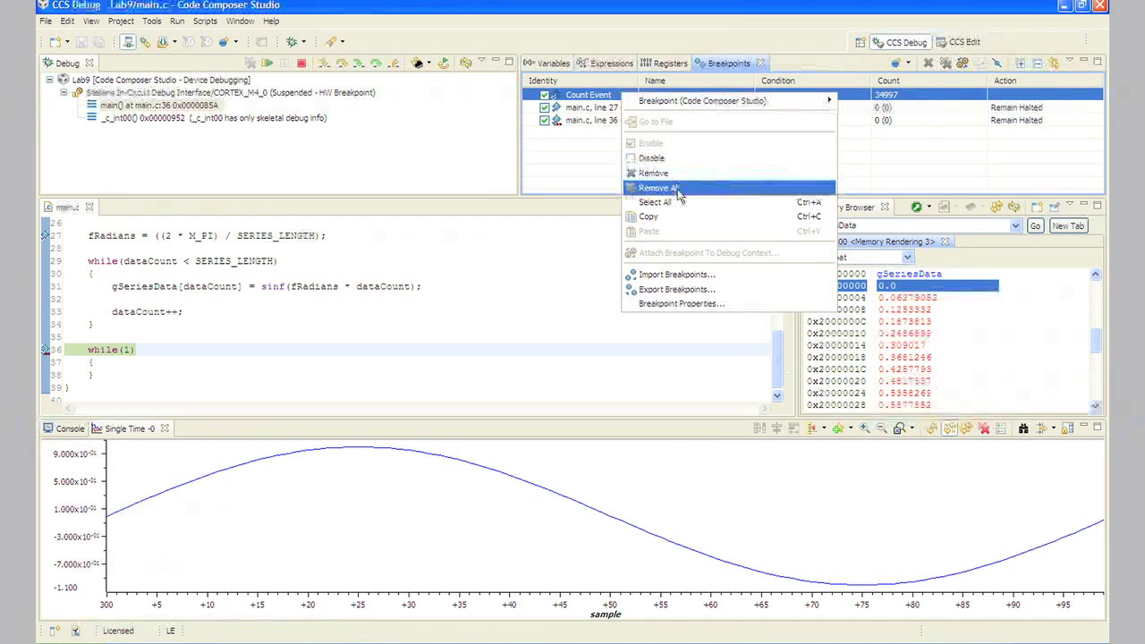
left_click(653, 188)
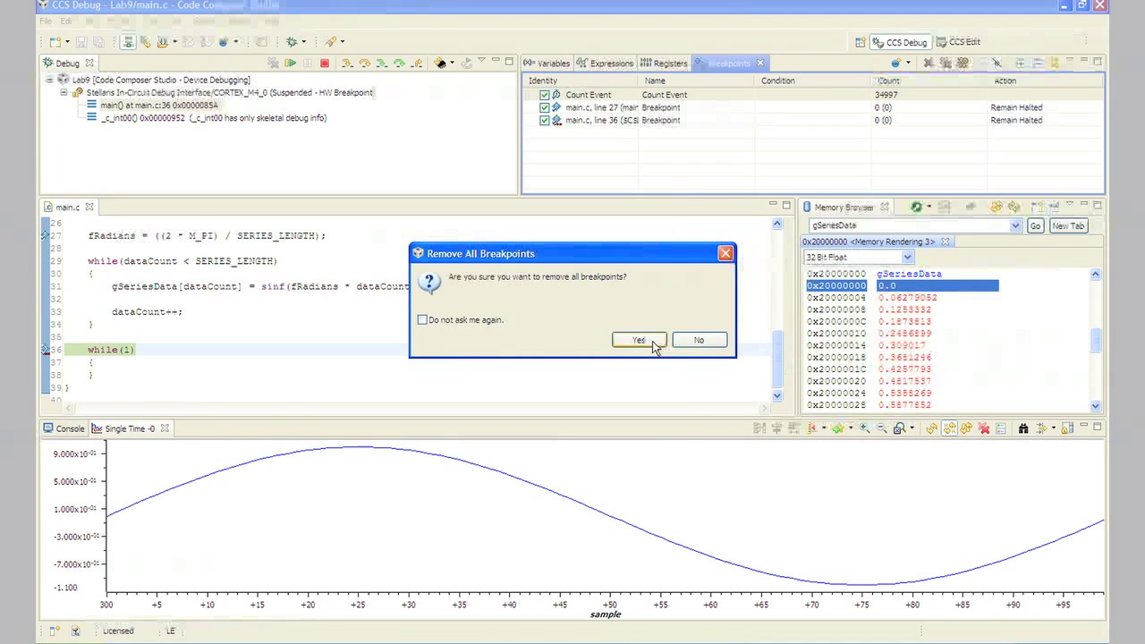
left_click(639, 340)
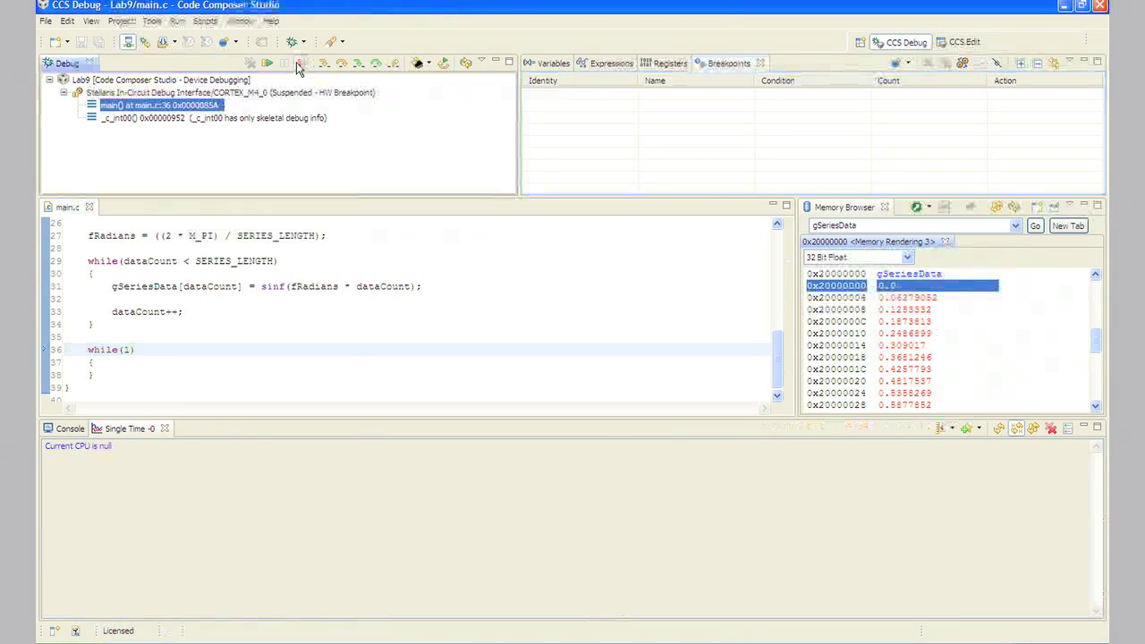
Step: Terminate the debug session and close the Lab9 project from Project Explorer
left_click(965, 42)
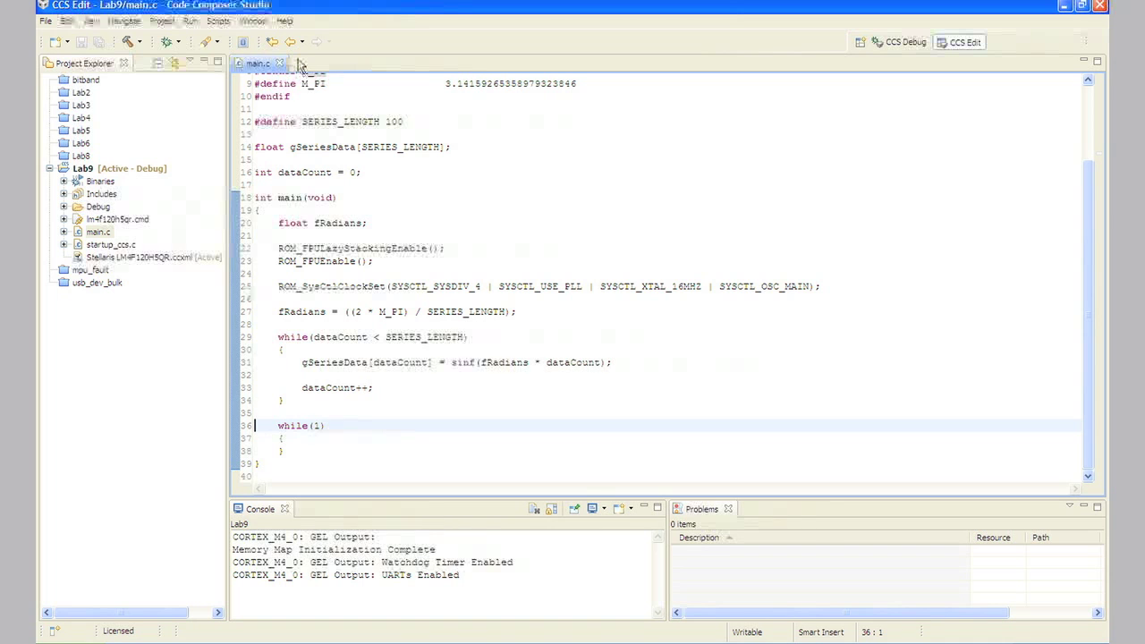
mouse_move(105, 170)
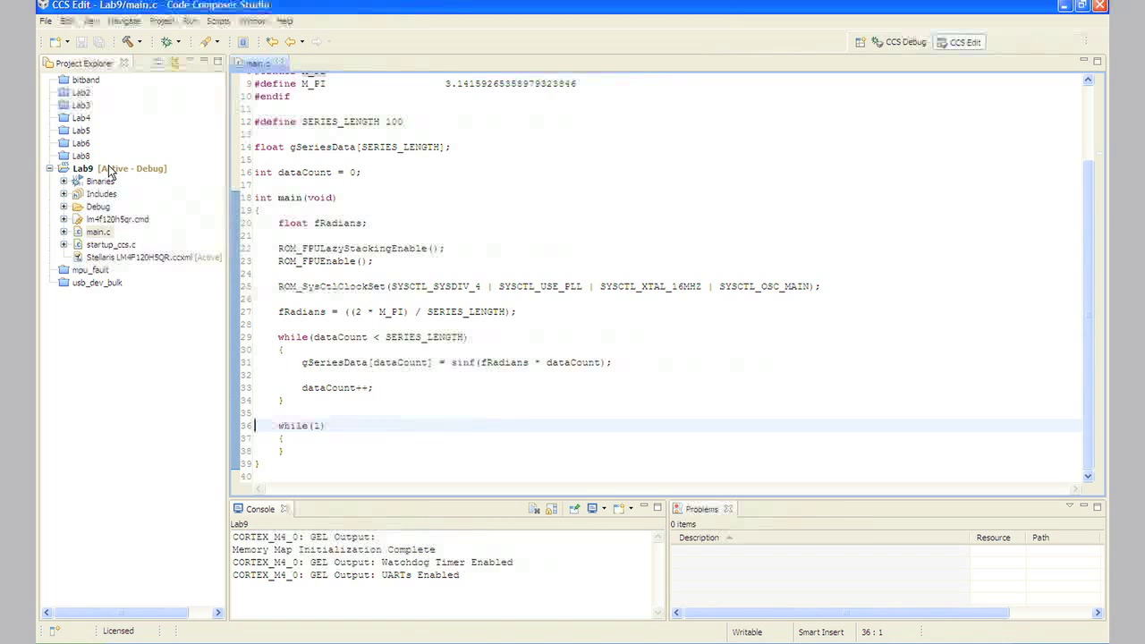
right_click(83, 168)
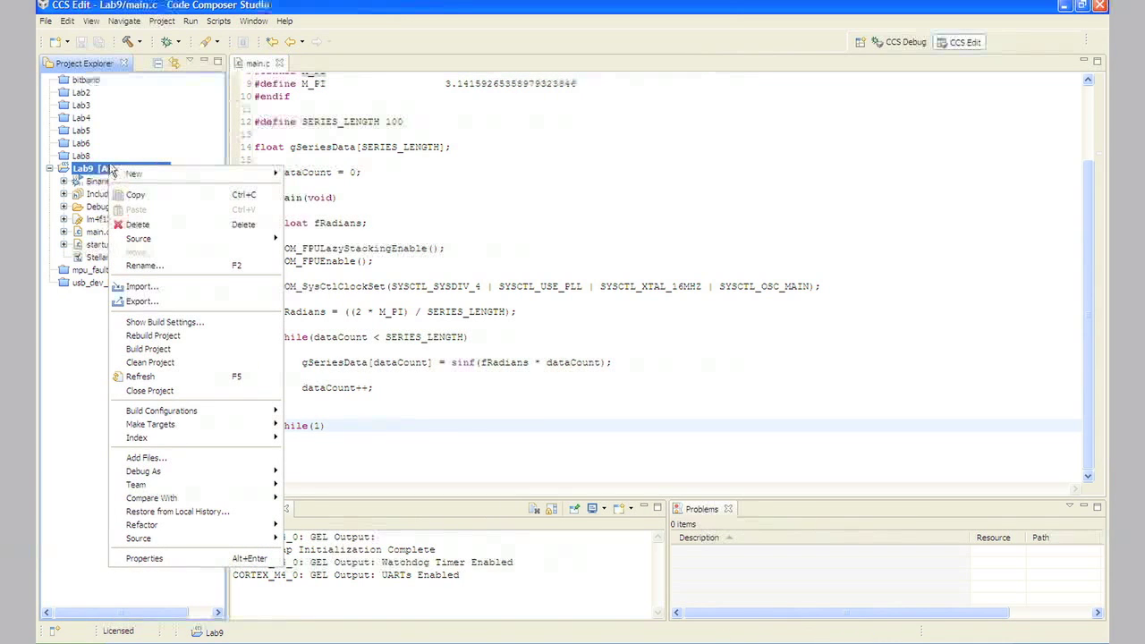
mouse_move(149, 390)
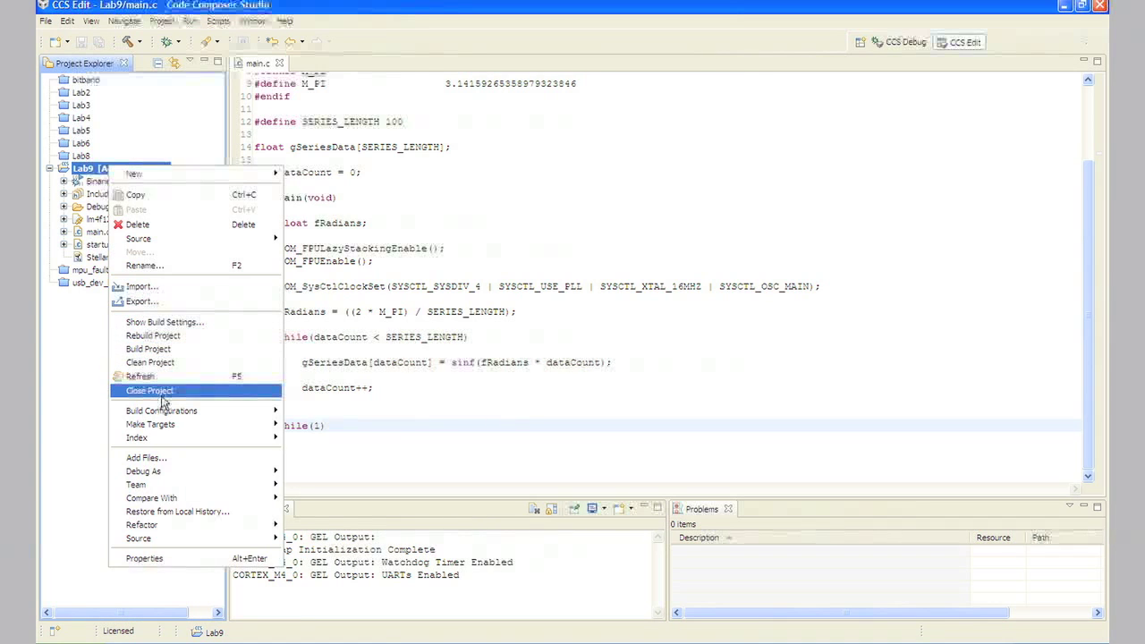
left_click(149, 390)
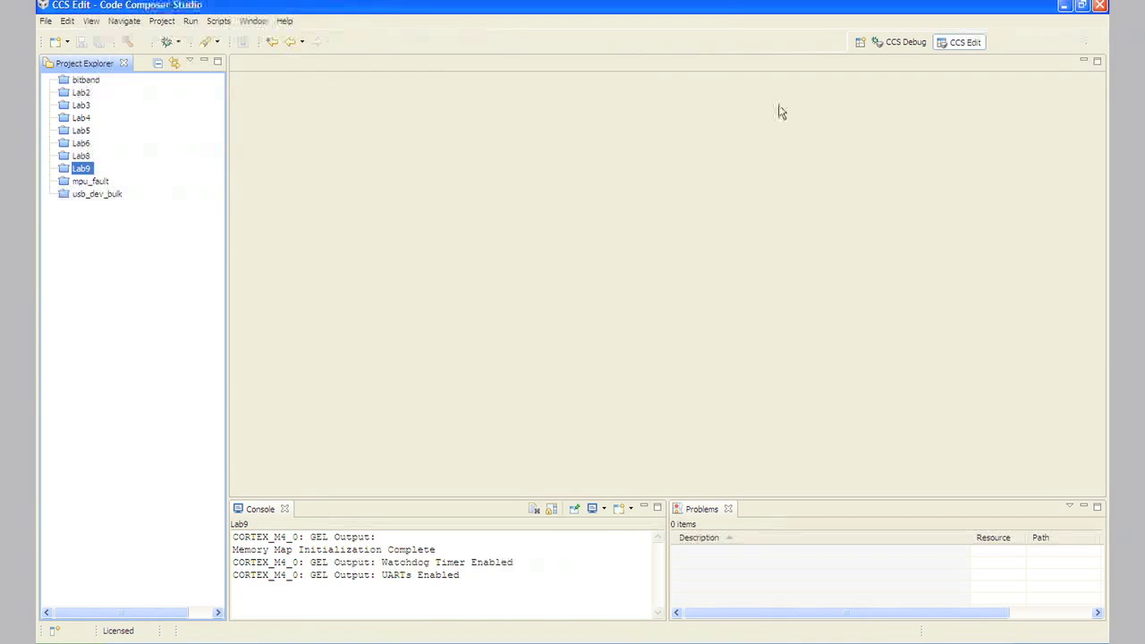